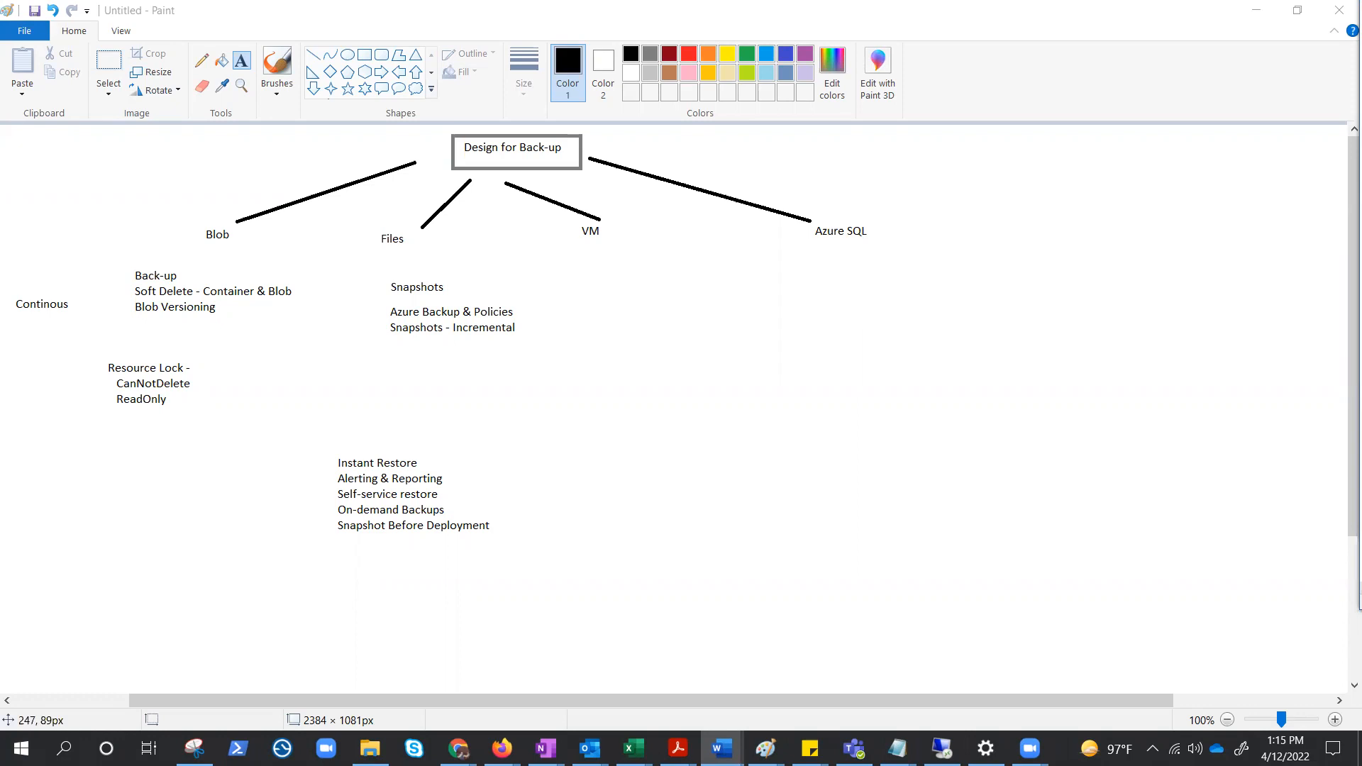
mouse_move(828, 212)
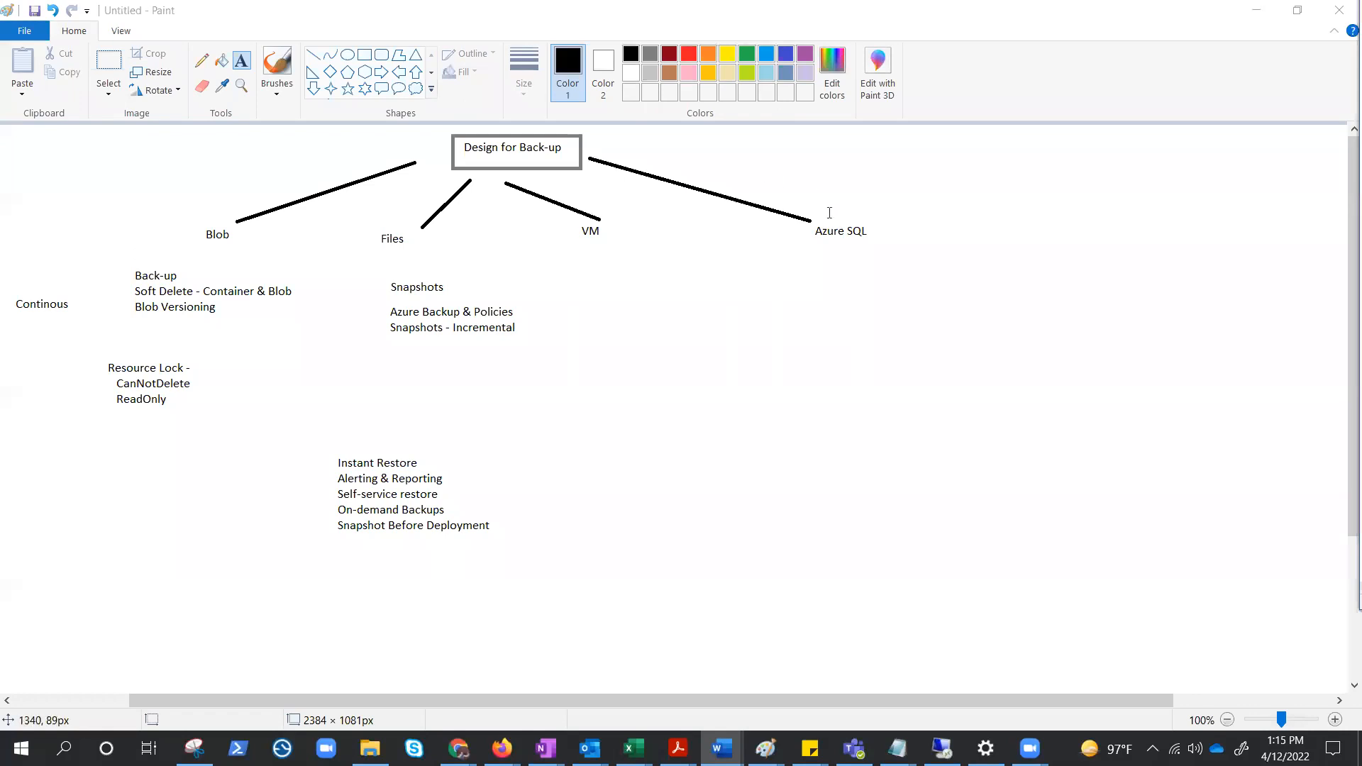
mouse_move(616, 210)
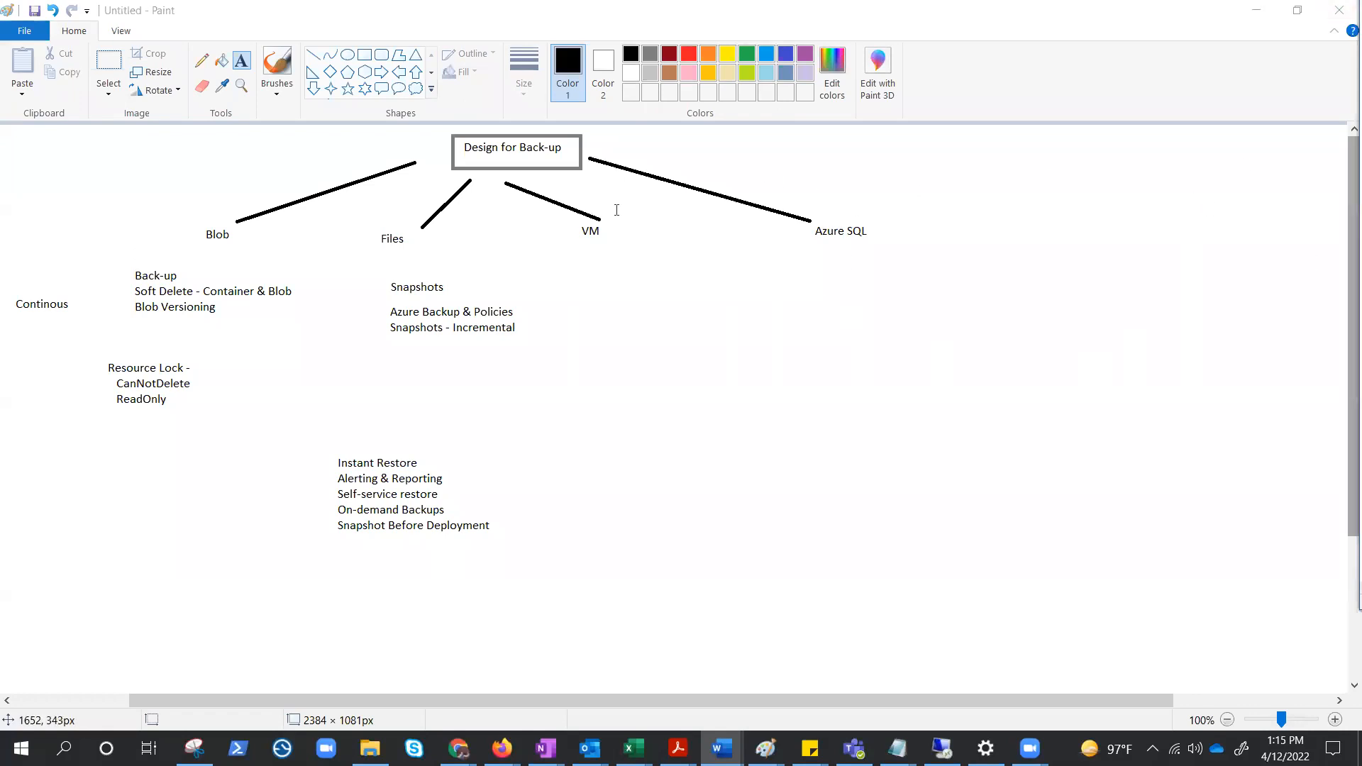
mouse_move(209, 241)
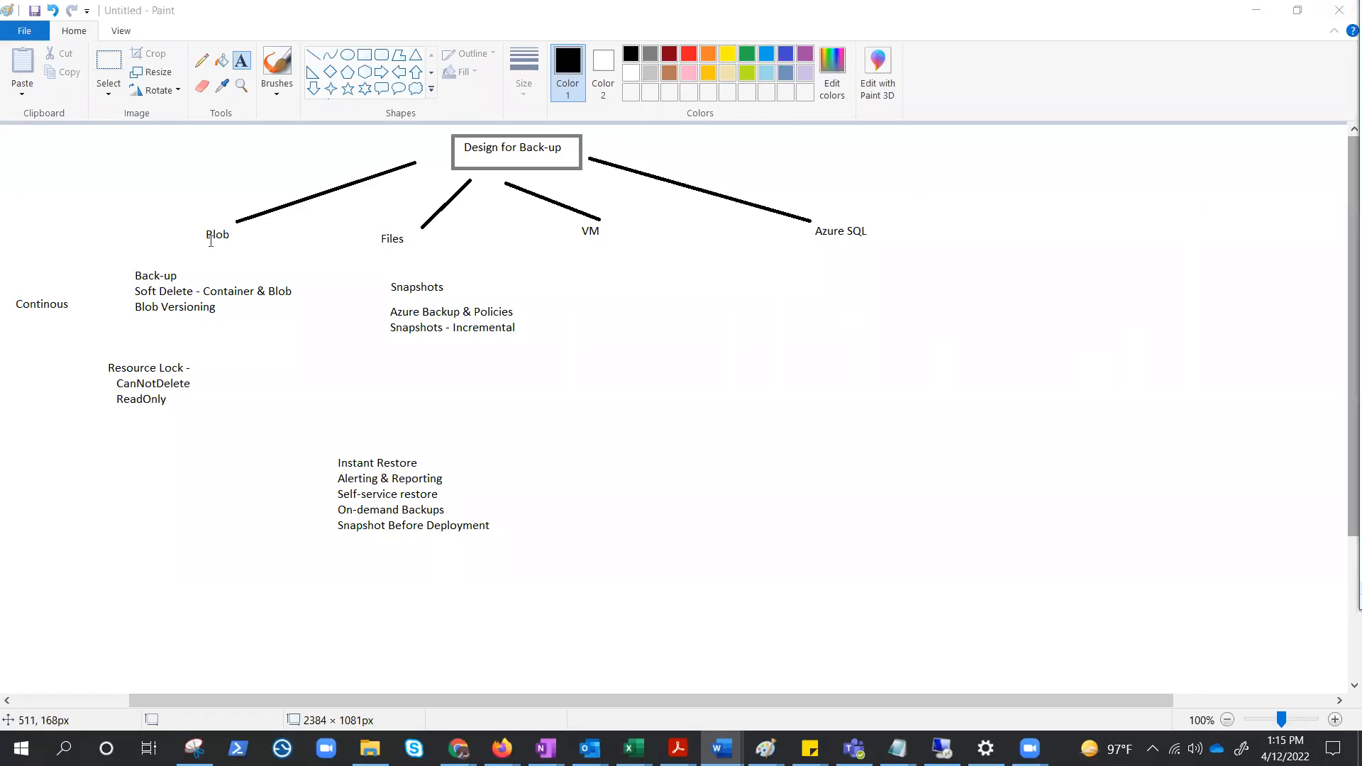
Start a text box near the Blob label, then close it empty
left_click(218, 233)
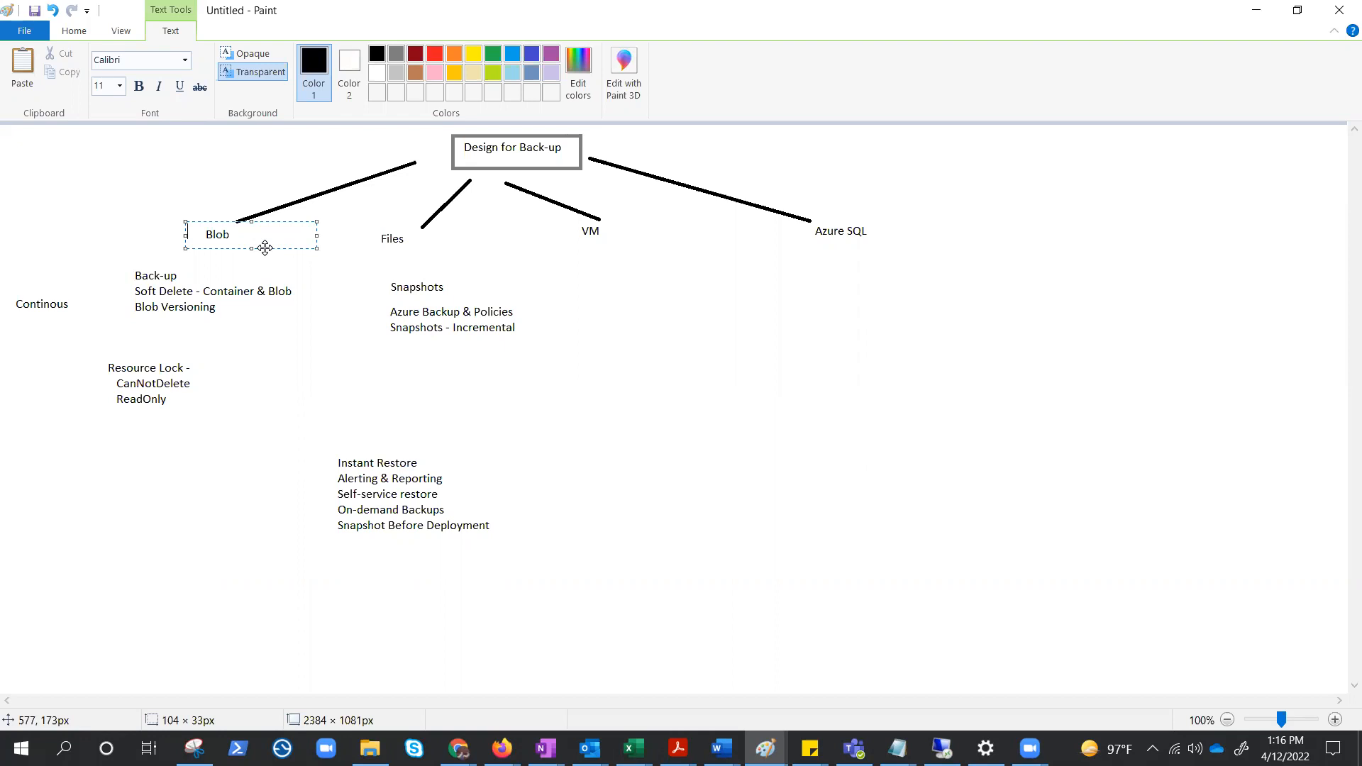
mouse_move(257, 261)
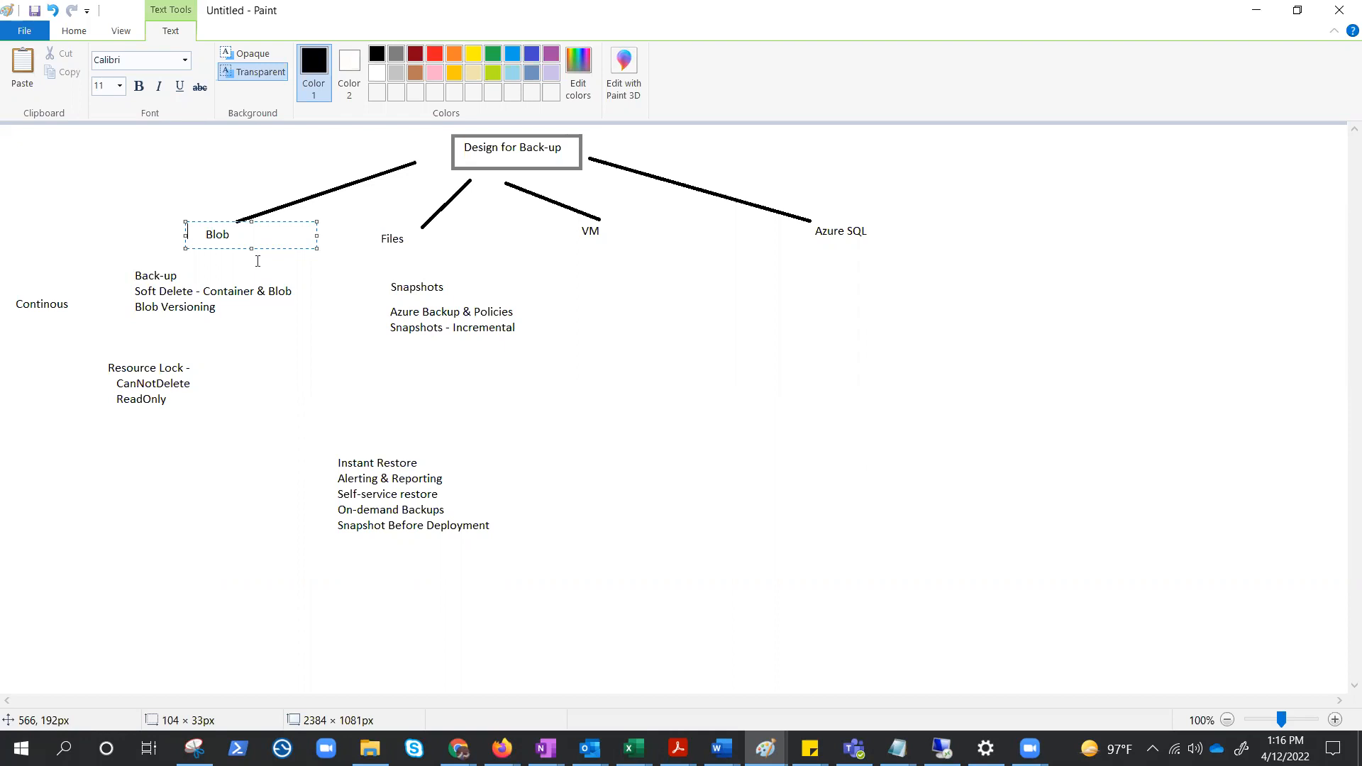
mouse_move(14, 291)
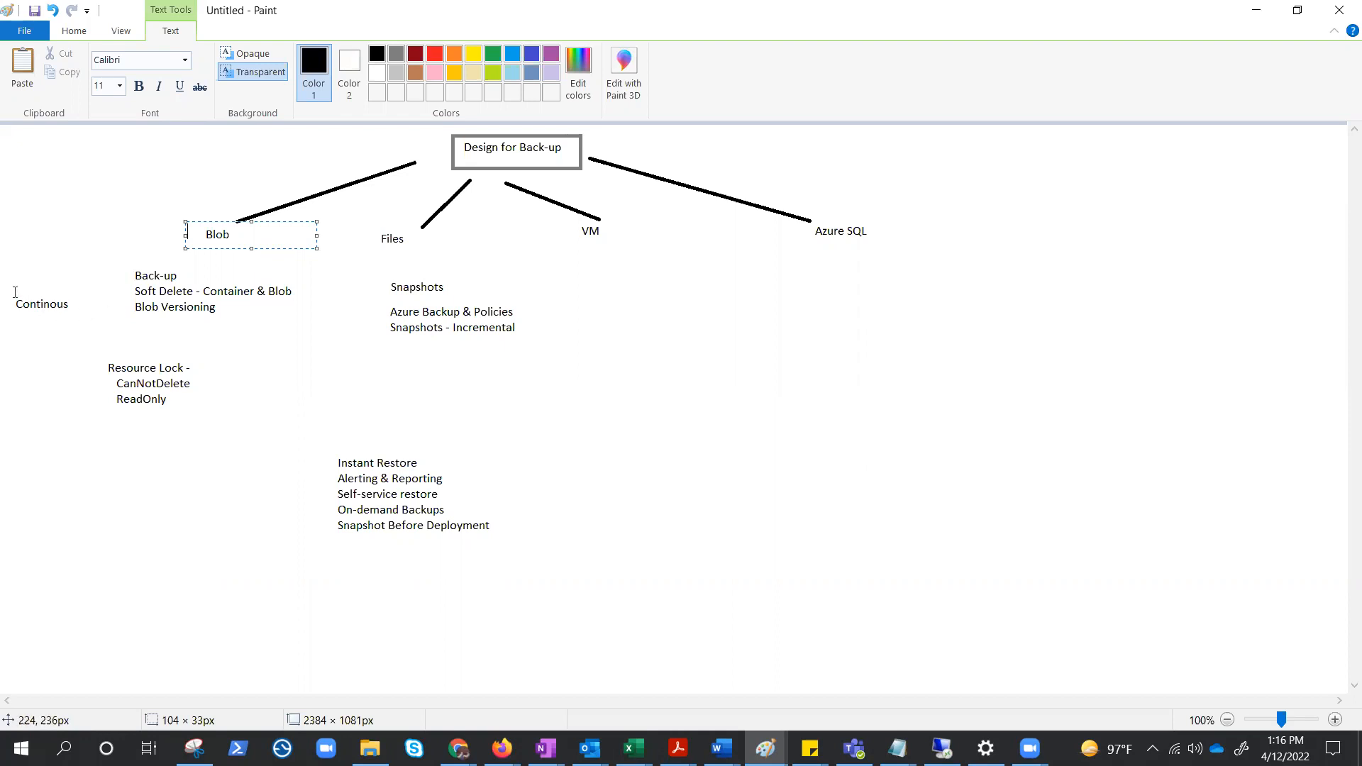
left_click(42, 304)
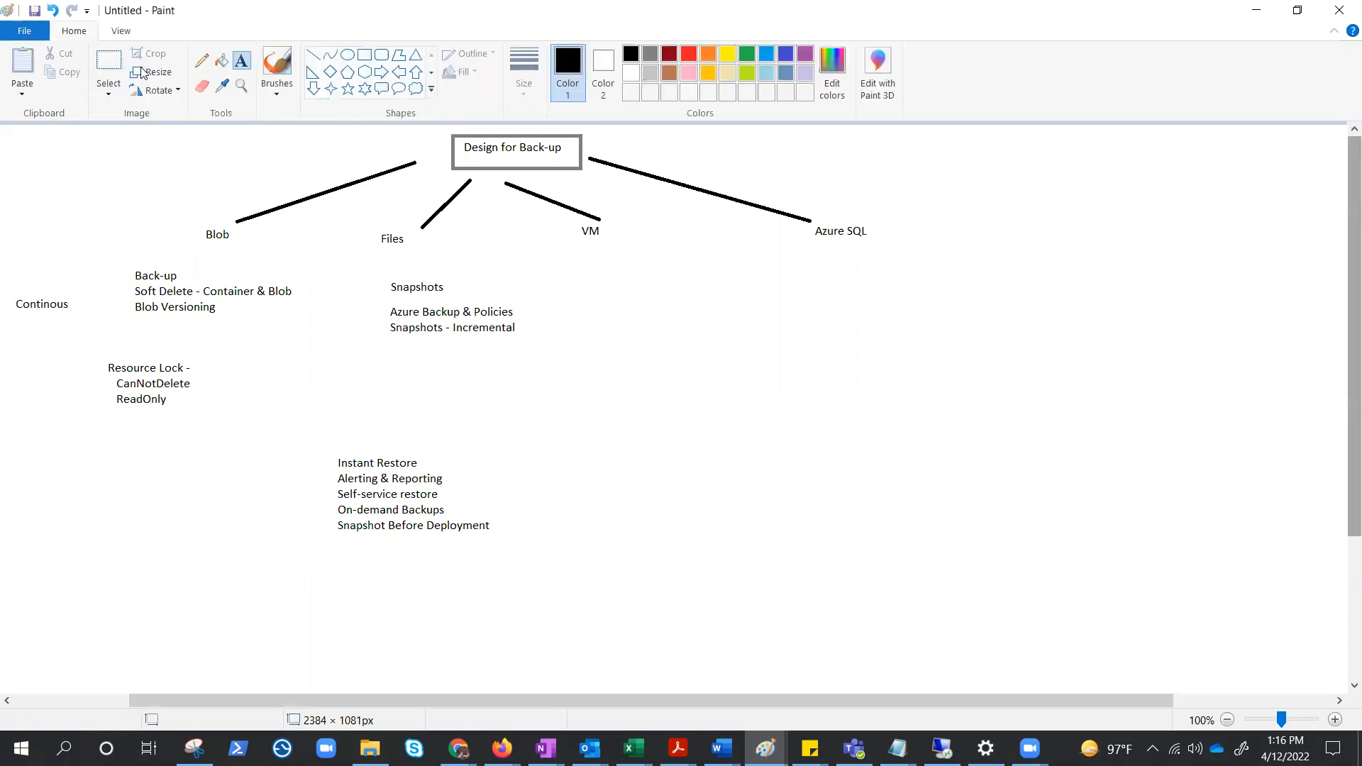
mouse_move(155, 242)
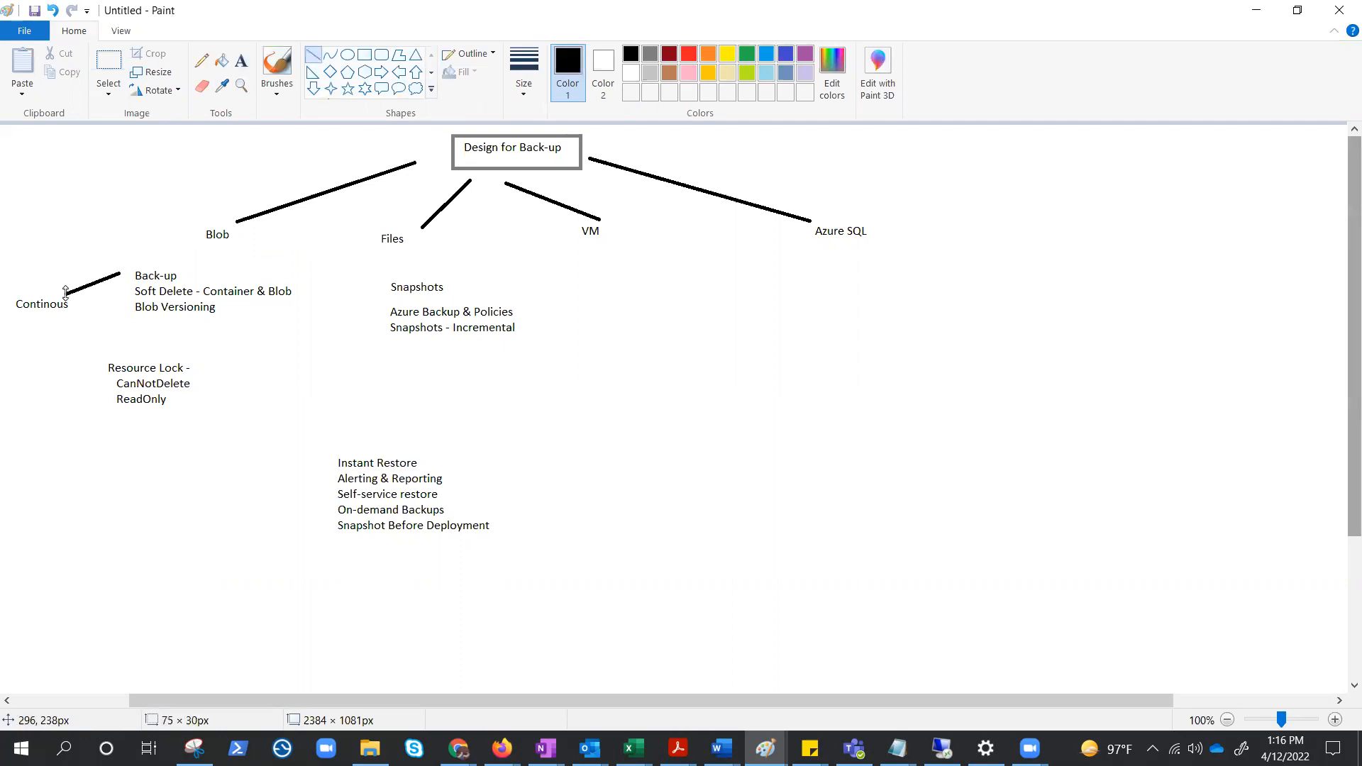
mouse_move(124, 177)
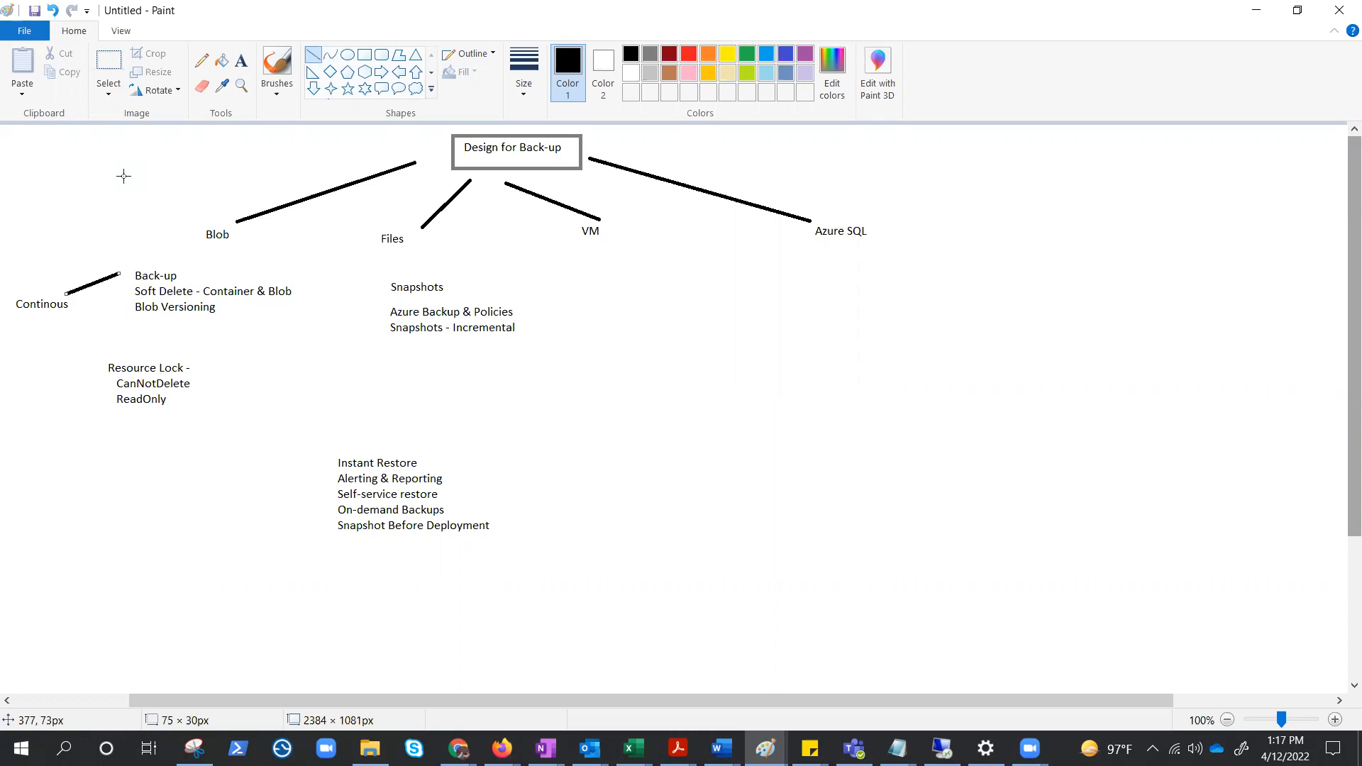
mouse_move(119, 276)
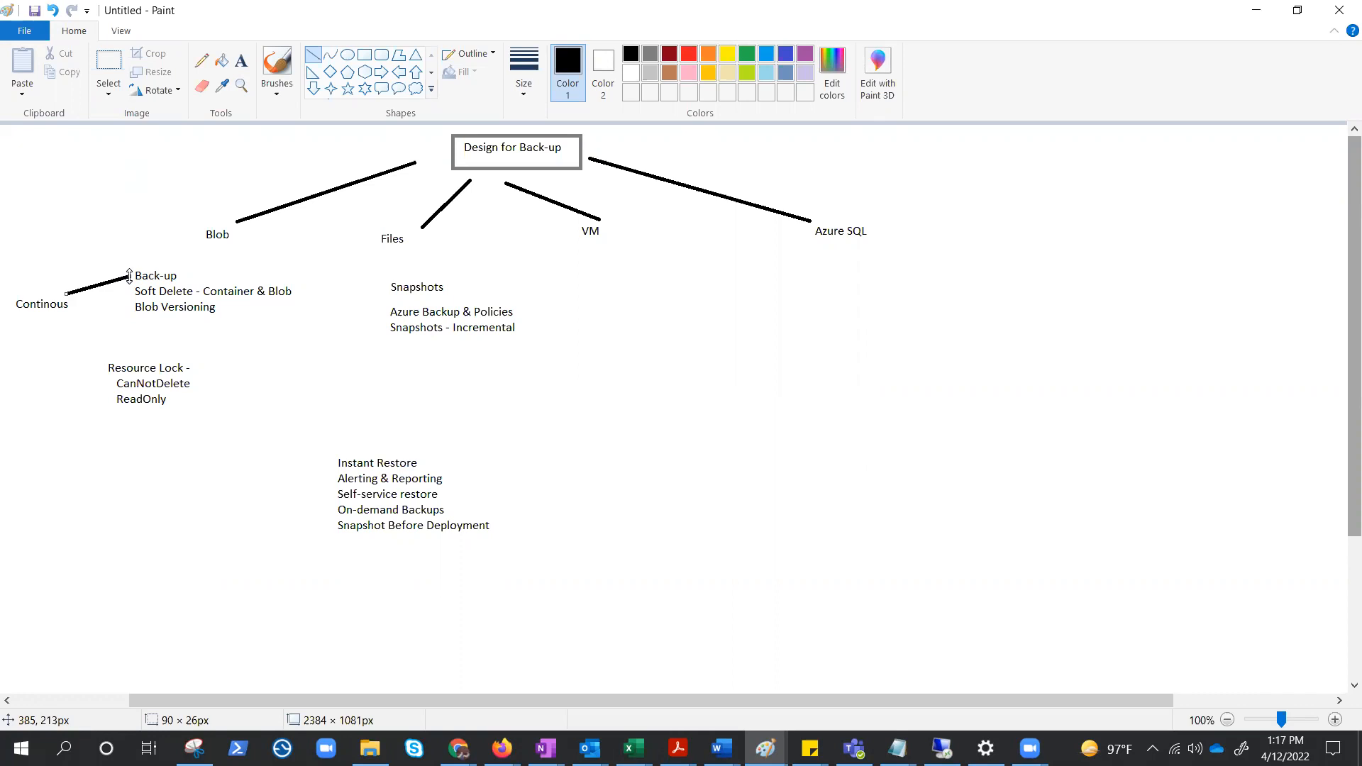
mouse_move(200, 129)
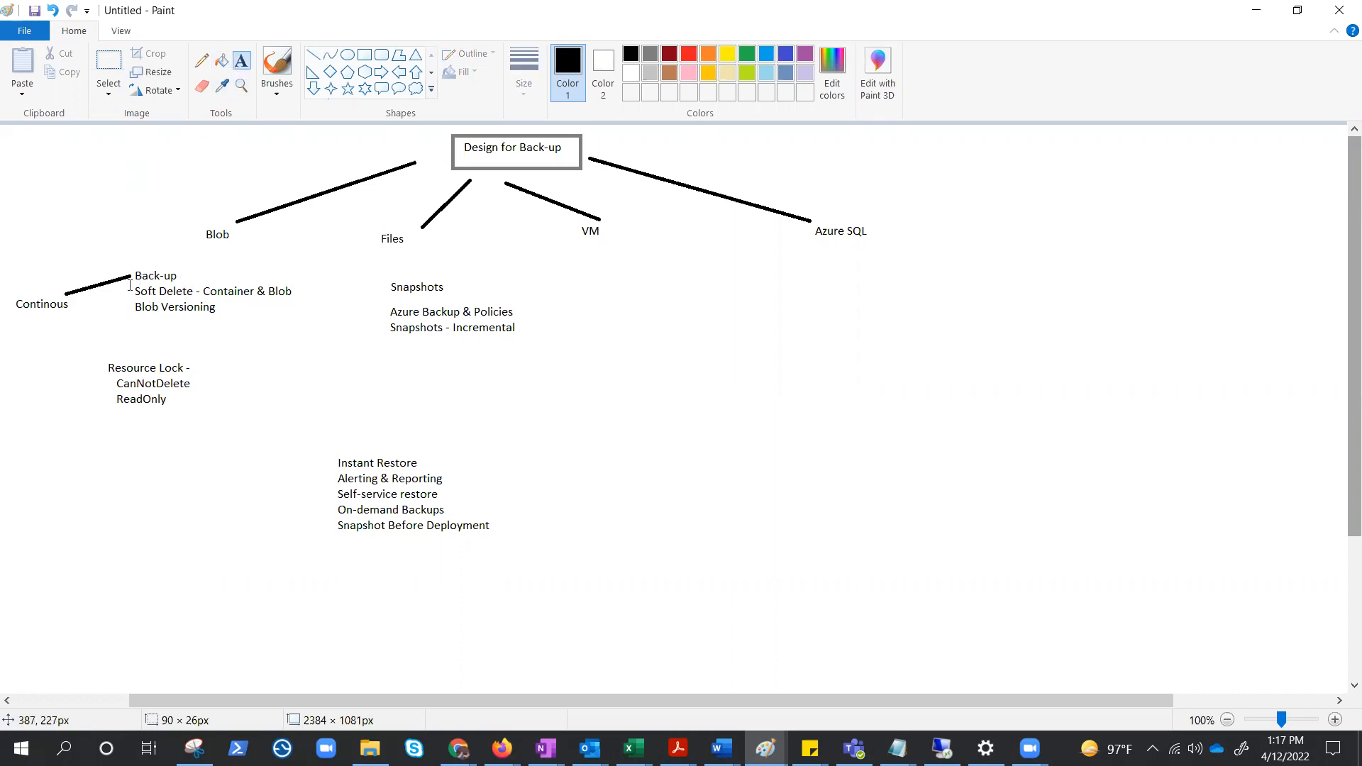
Place a new text box beside the Blob features, below the Resource Lock note
left_click(217, 300)
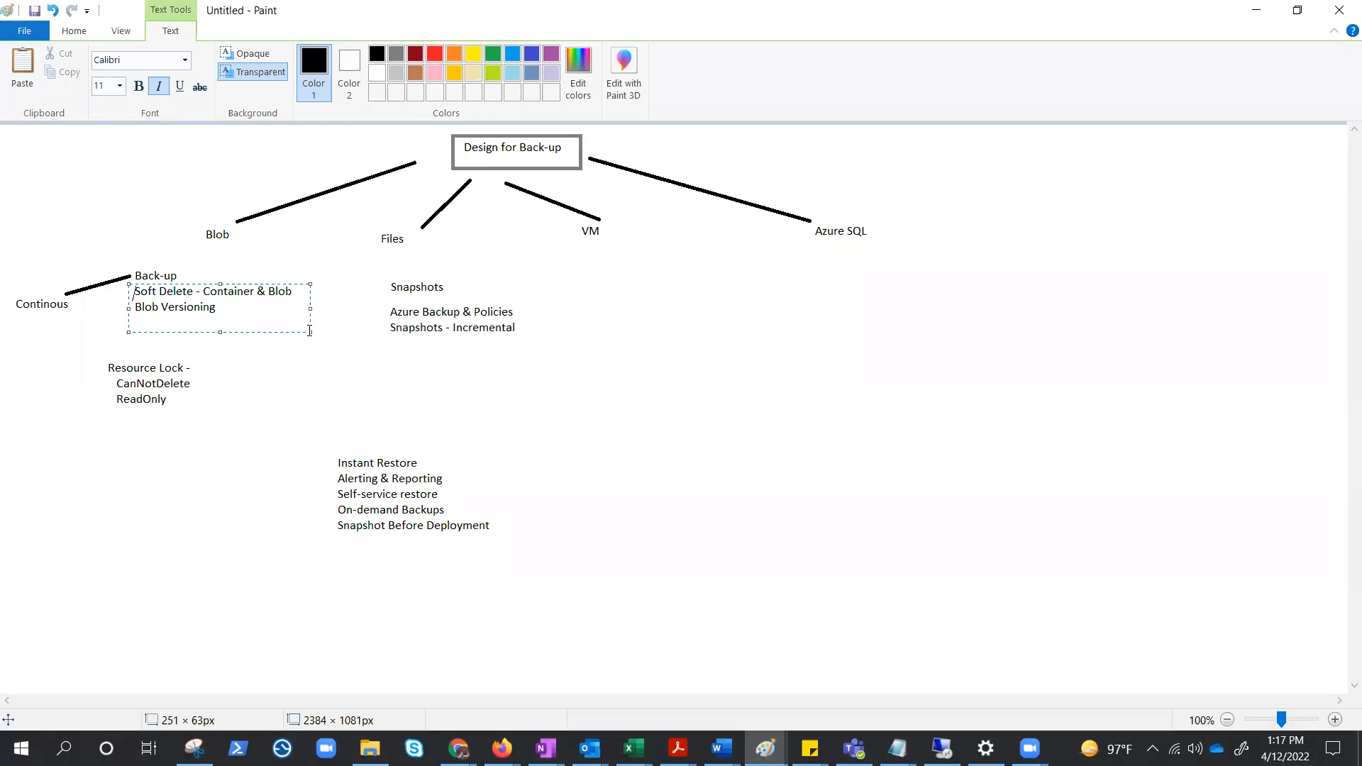
mouse_move(306, 411)
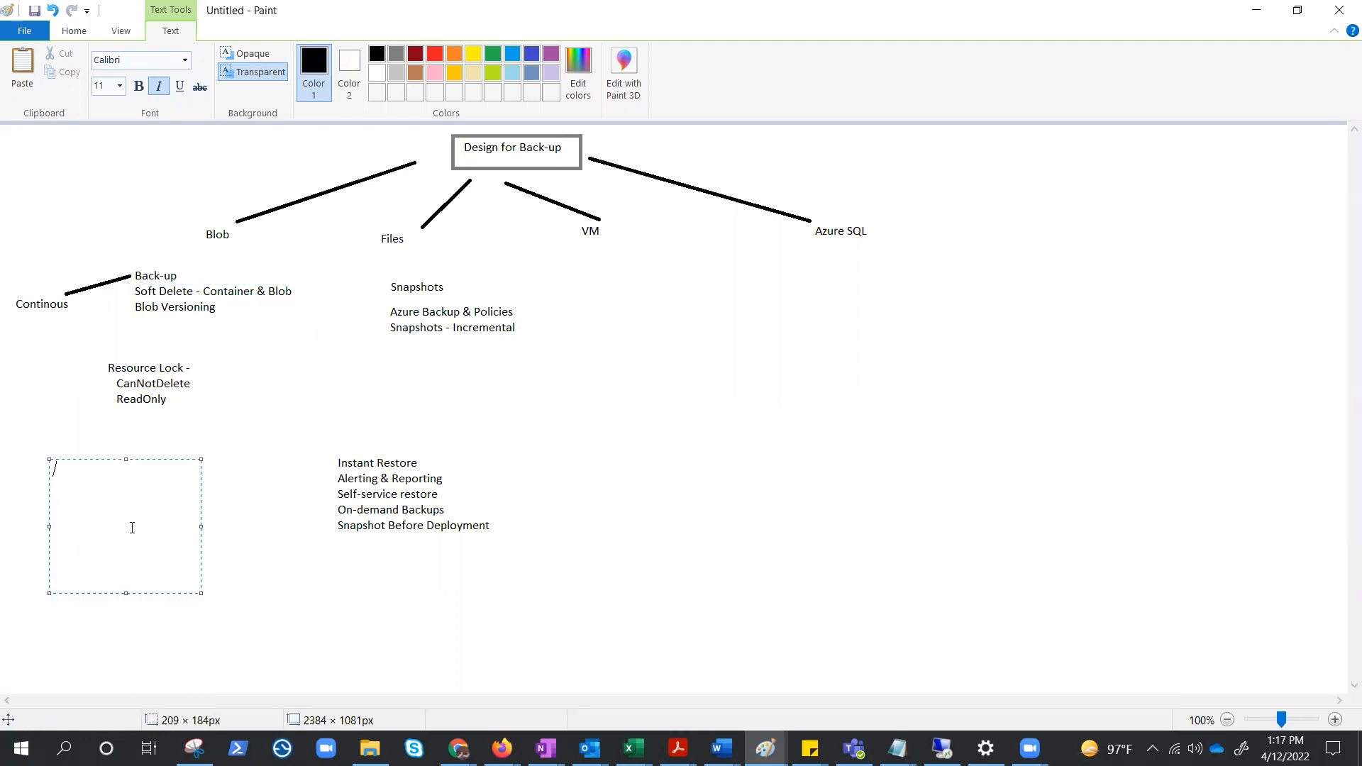
Type the storage list 'Storage acct', 'Container' and 'Blobs' in the text box
type("So")
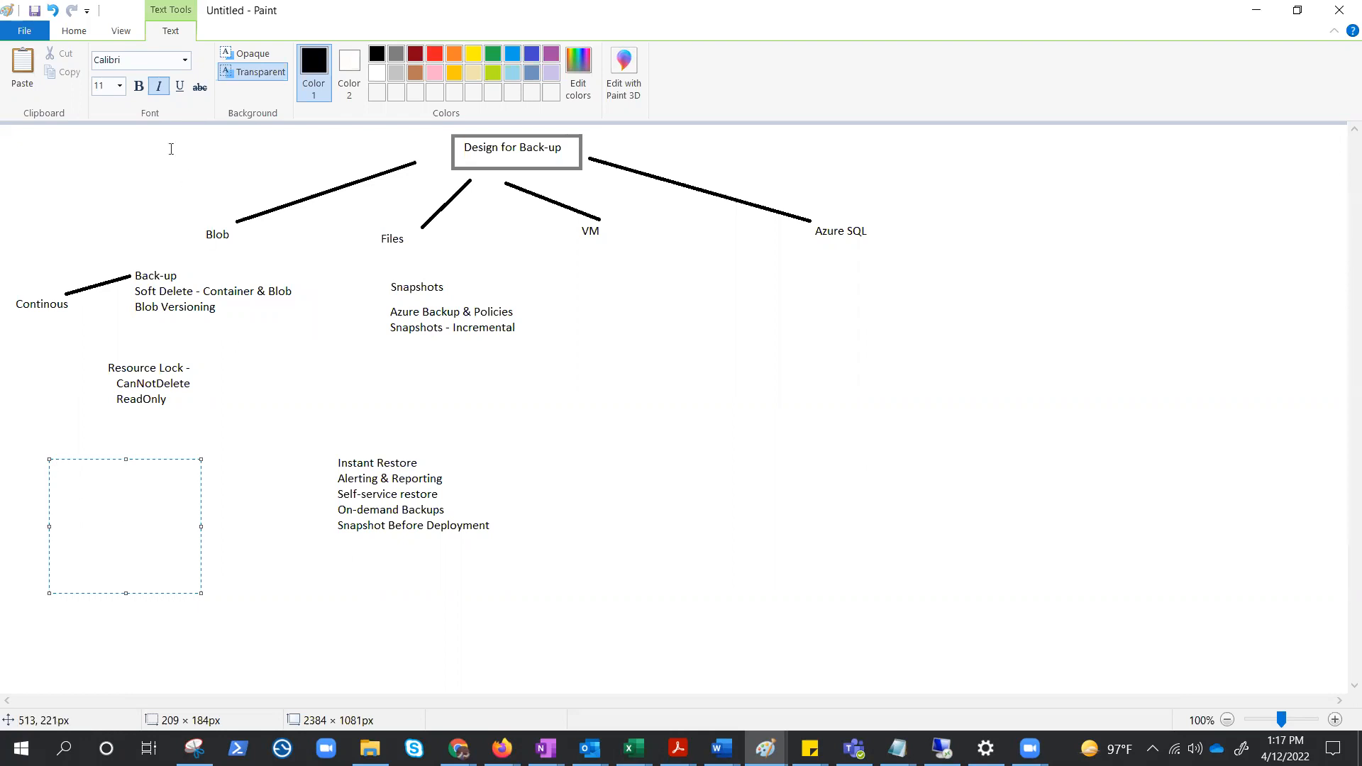
mouse_move(108, 526)
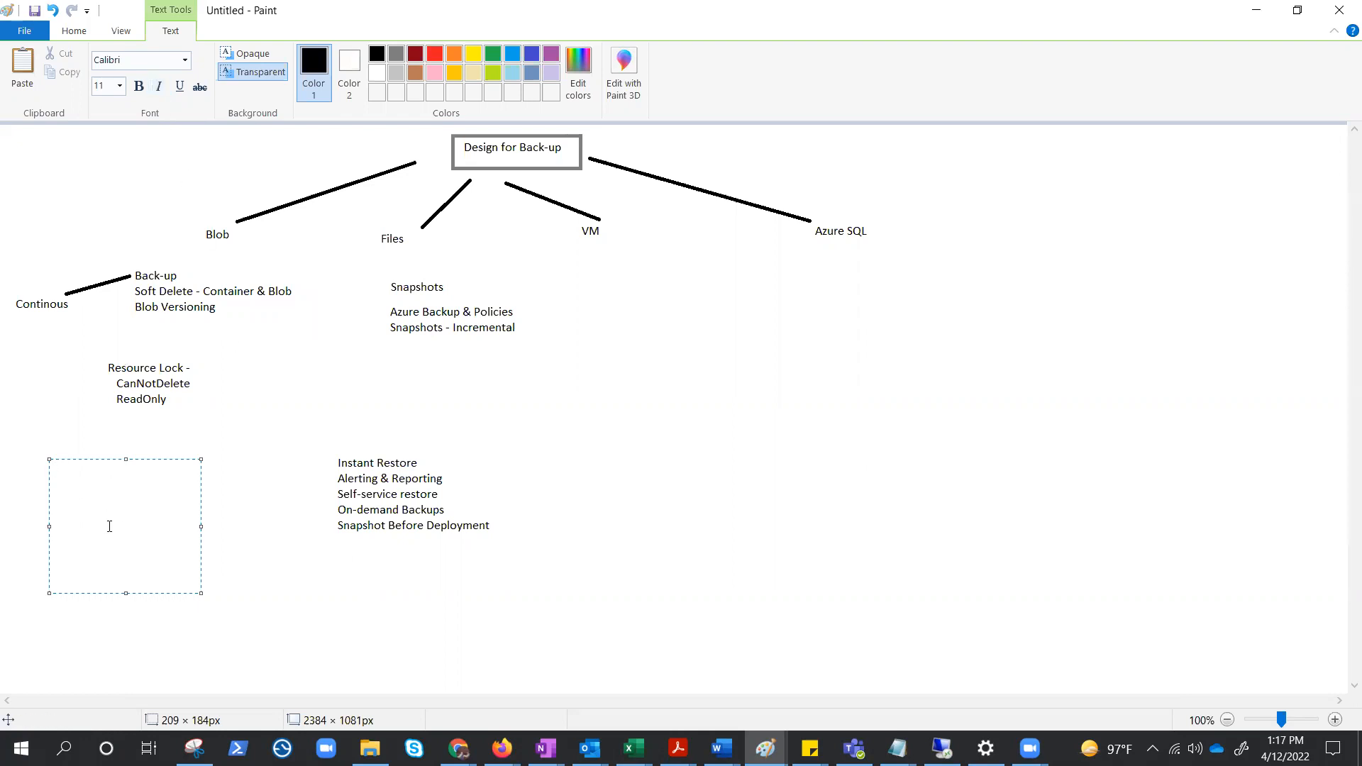
type("Storage acct")
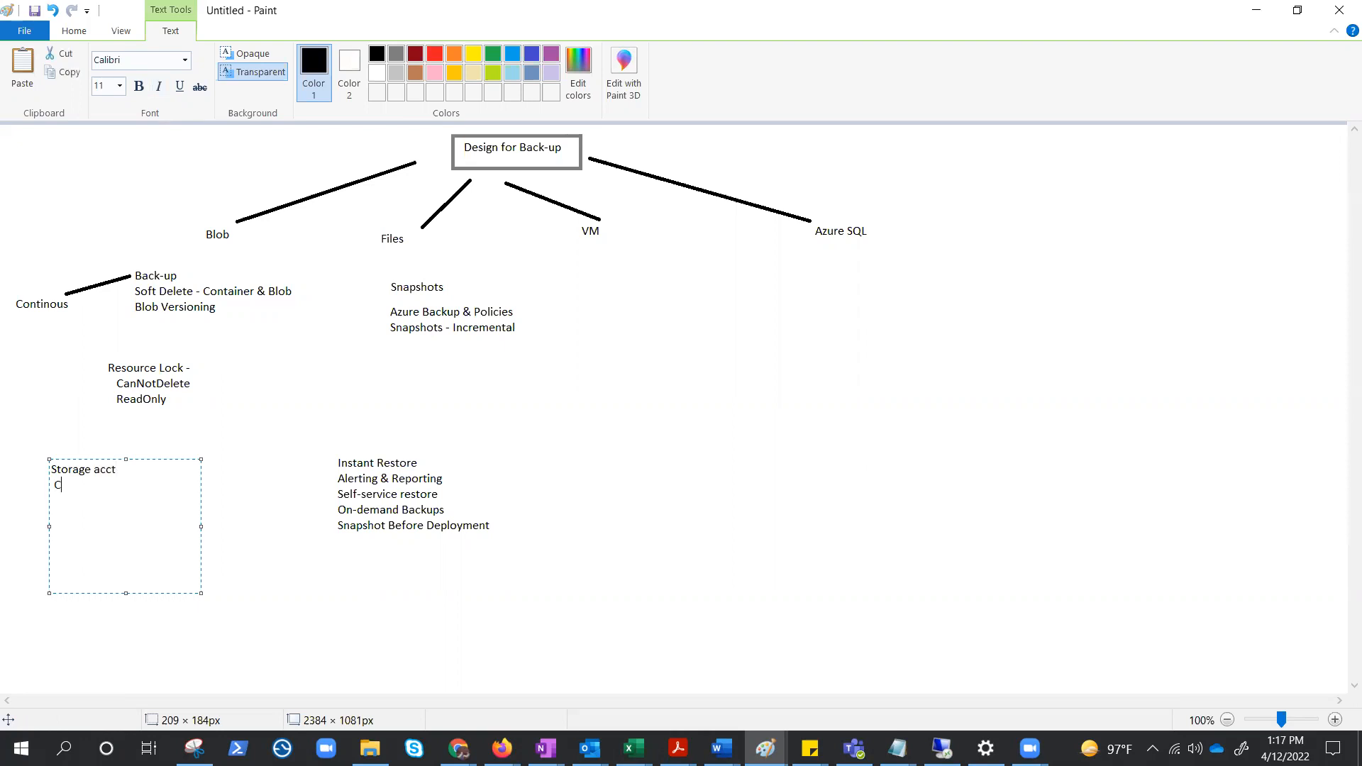
type("ontainer")
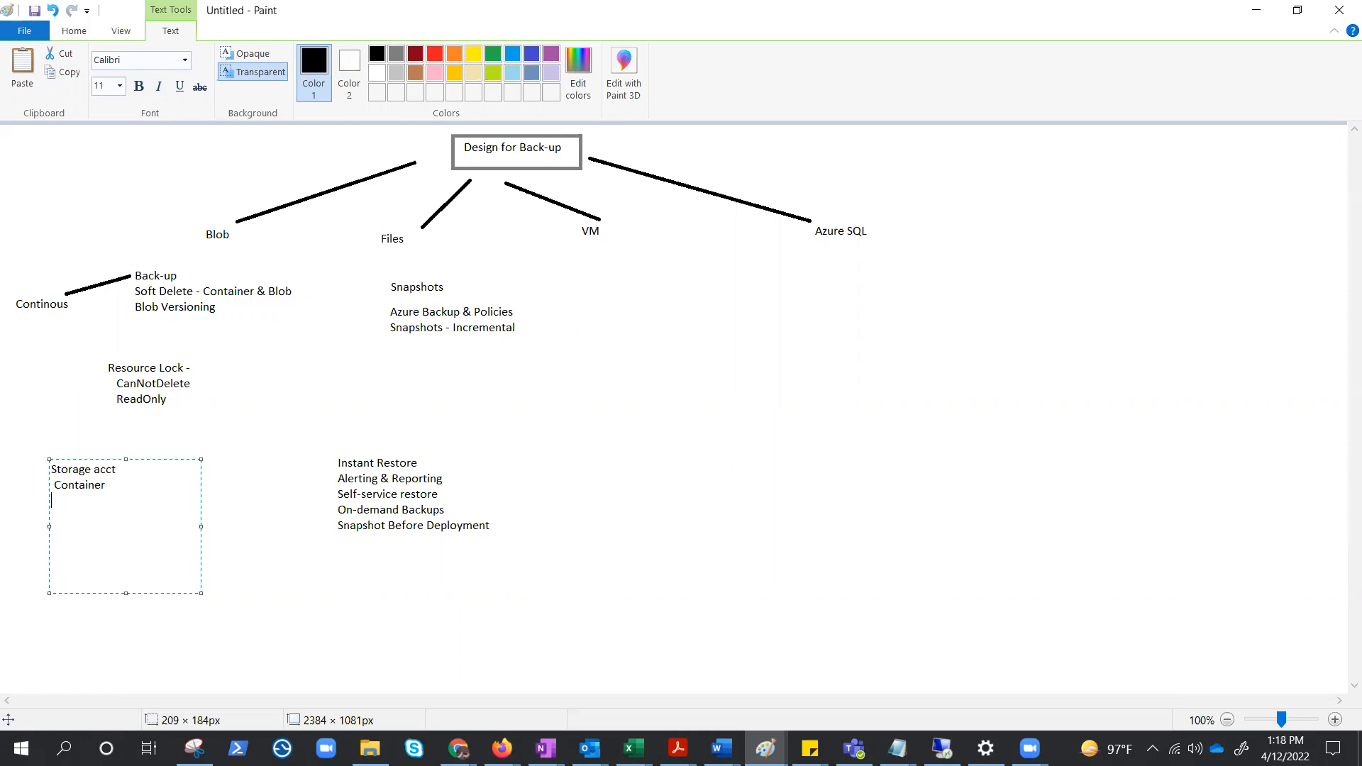
type("Blo")
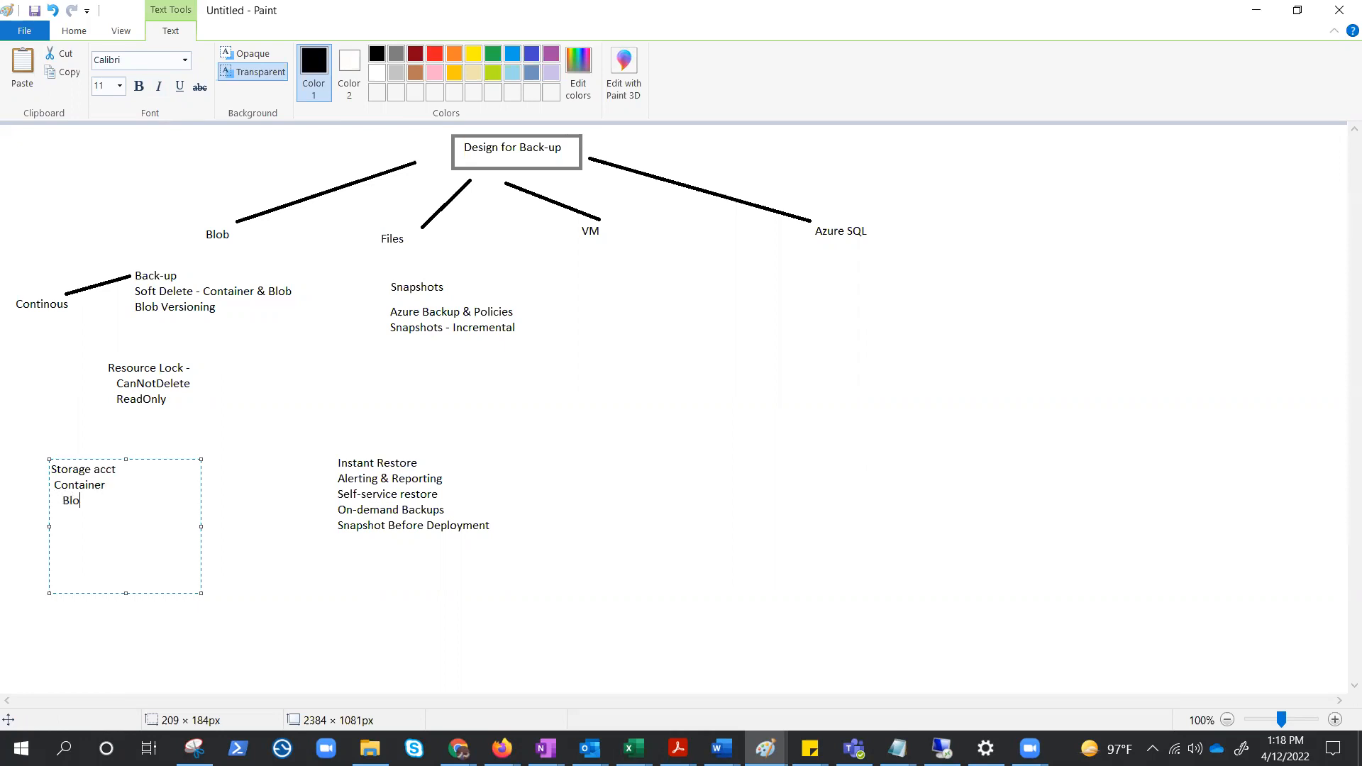
type("s")
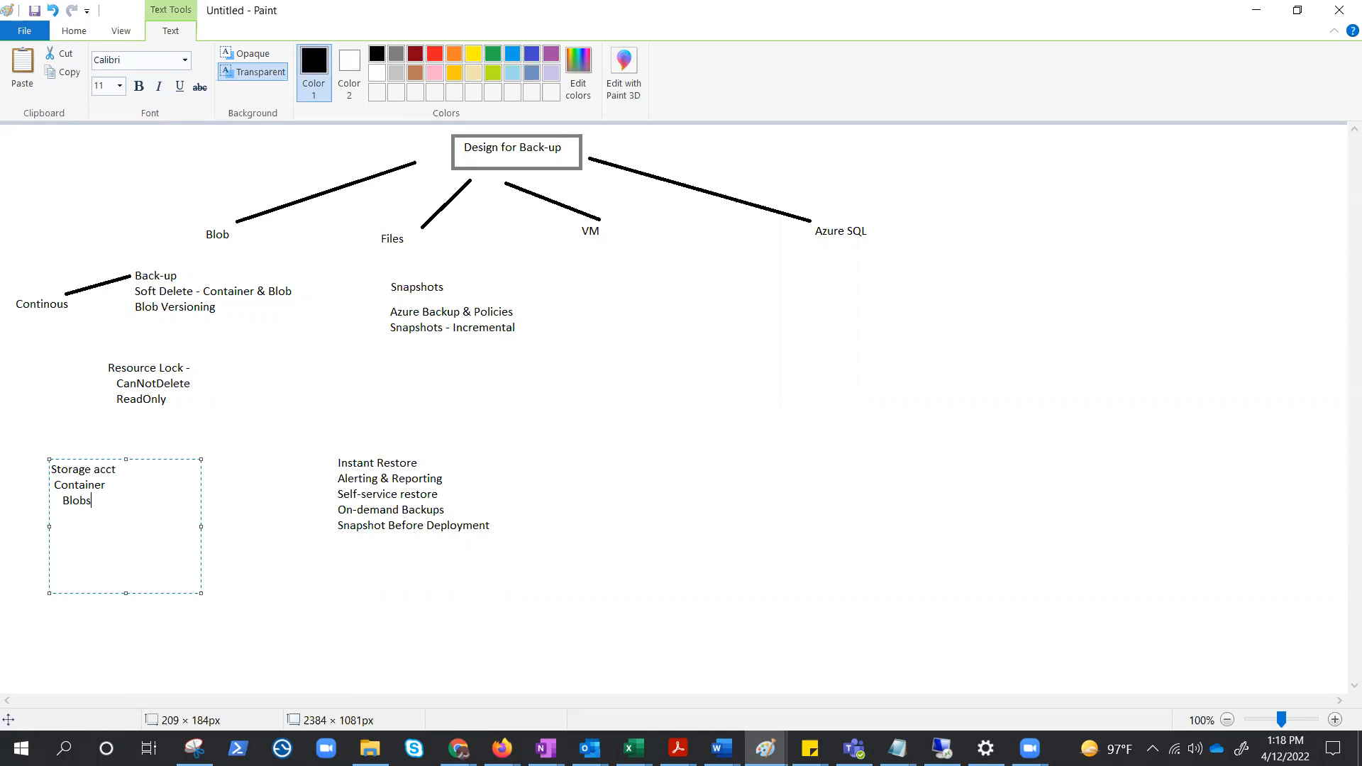
mouse_move(139, 483)
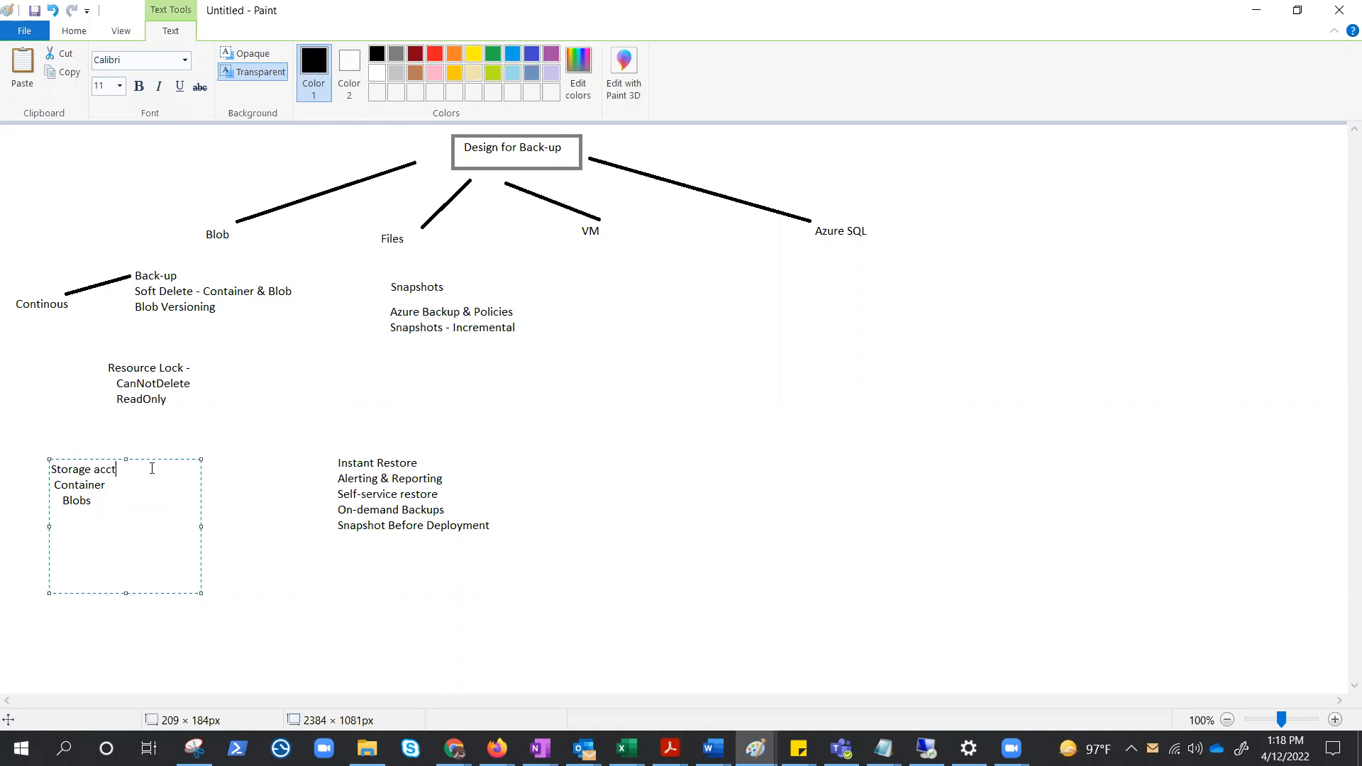
Append '-soft' to Storage acct, '-soft delete' to Container and '- versioning' to Blobs
type("-soft")
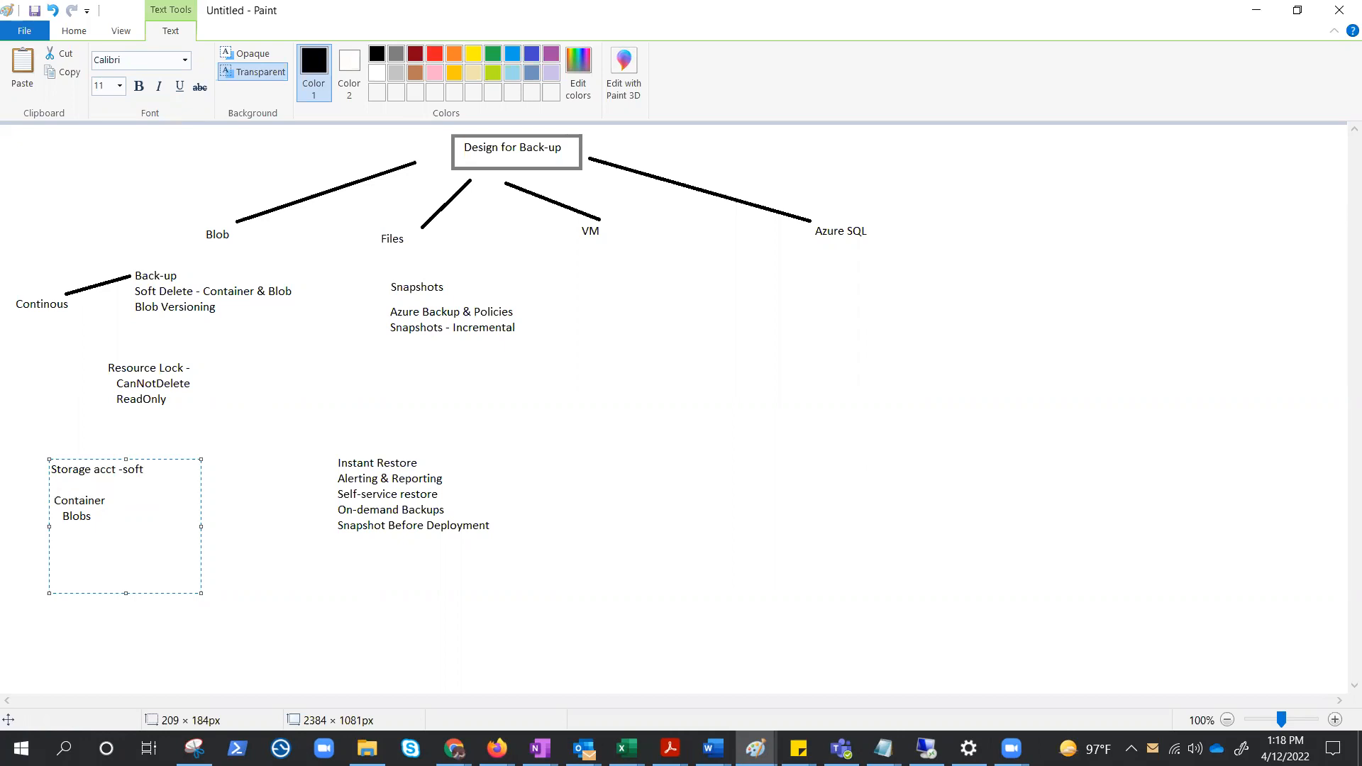
left_click(60, 515)
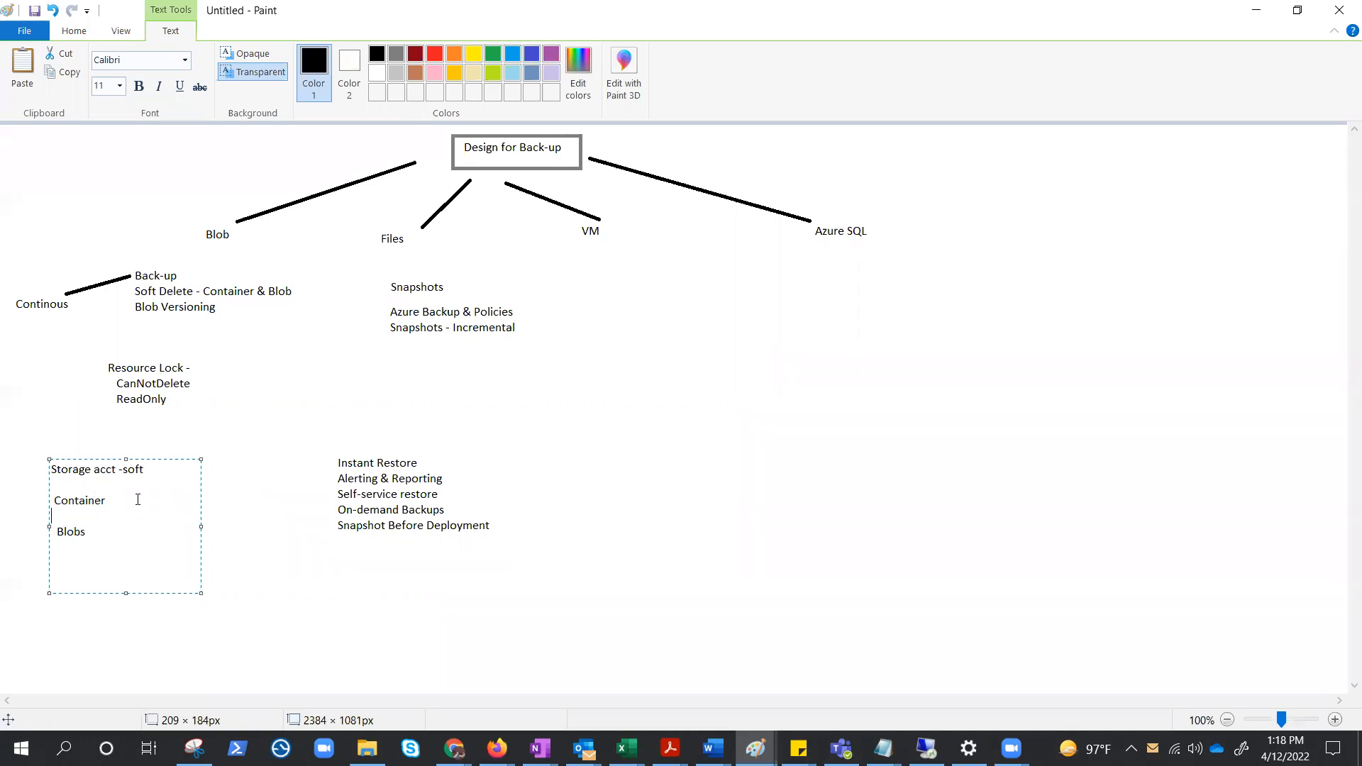
type("-so")
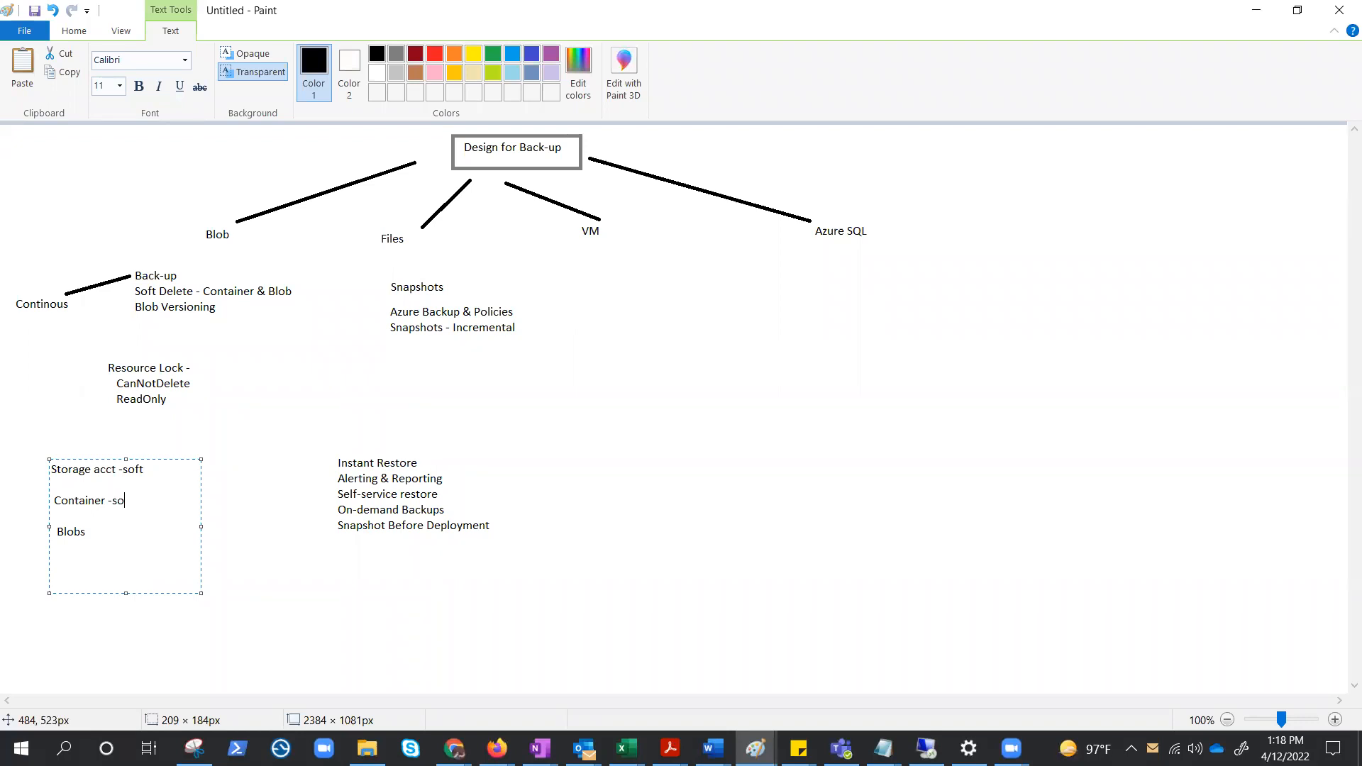
type("ft delete")
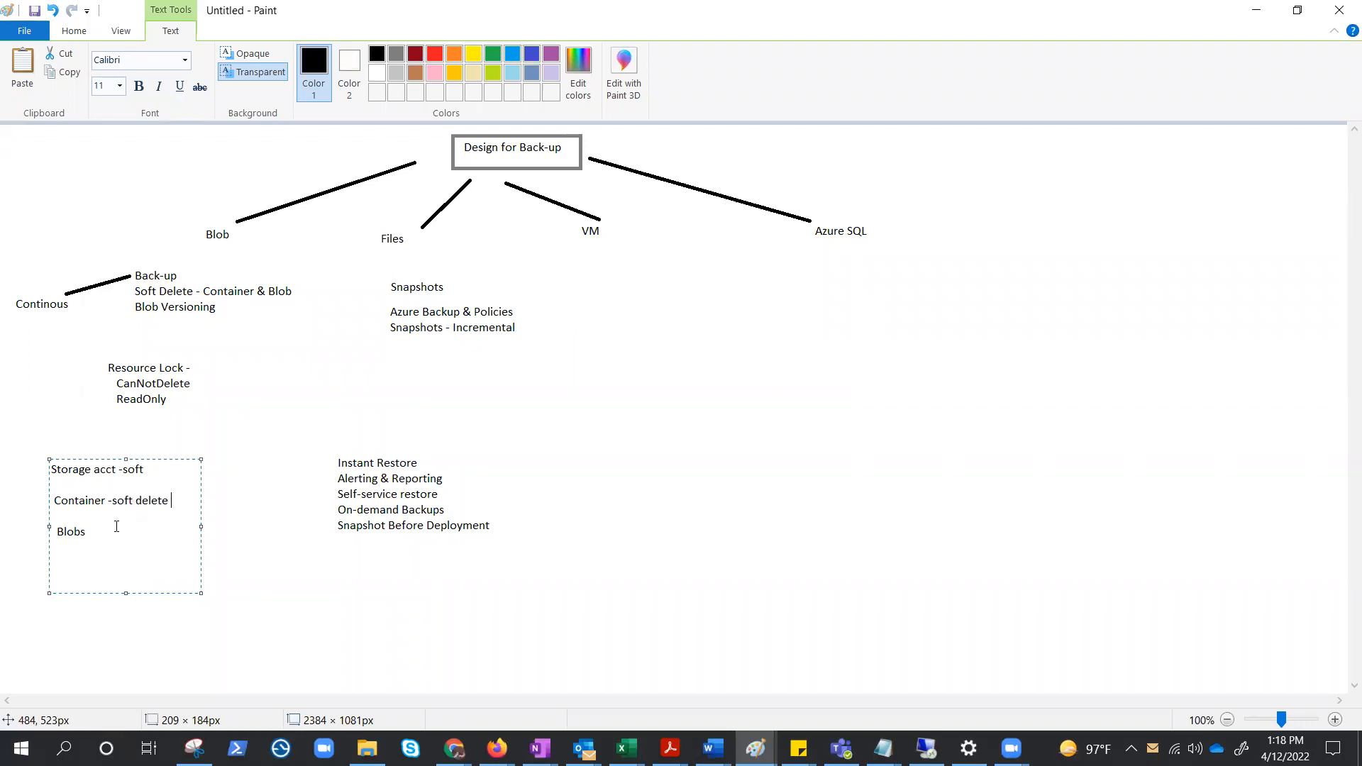
type("- ve")
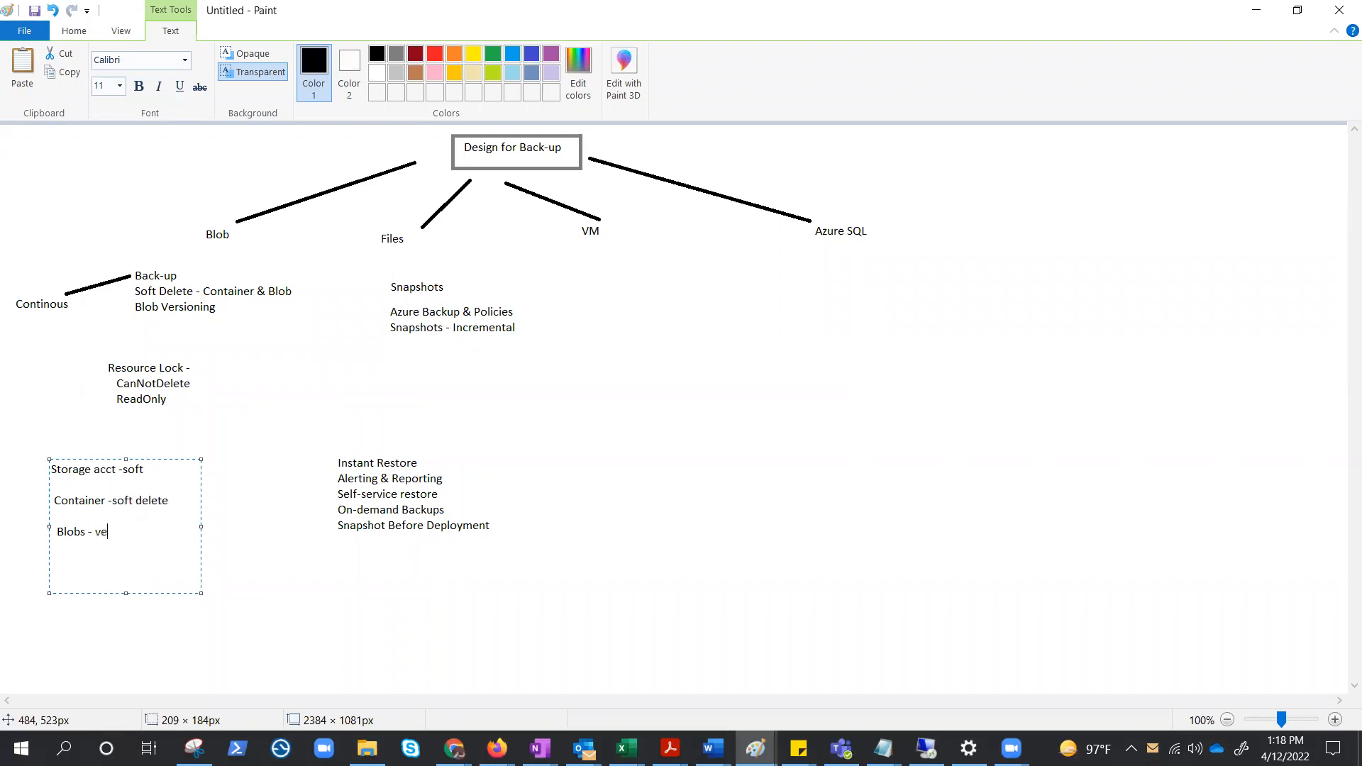
type("rsioning")
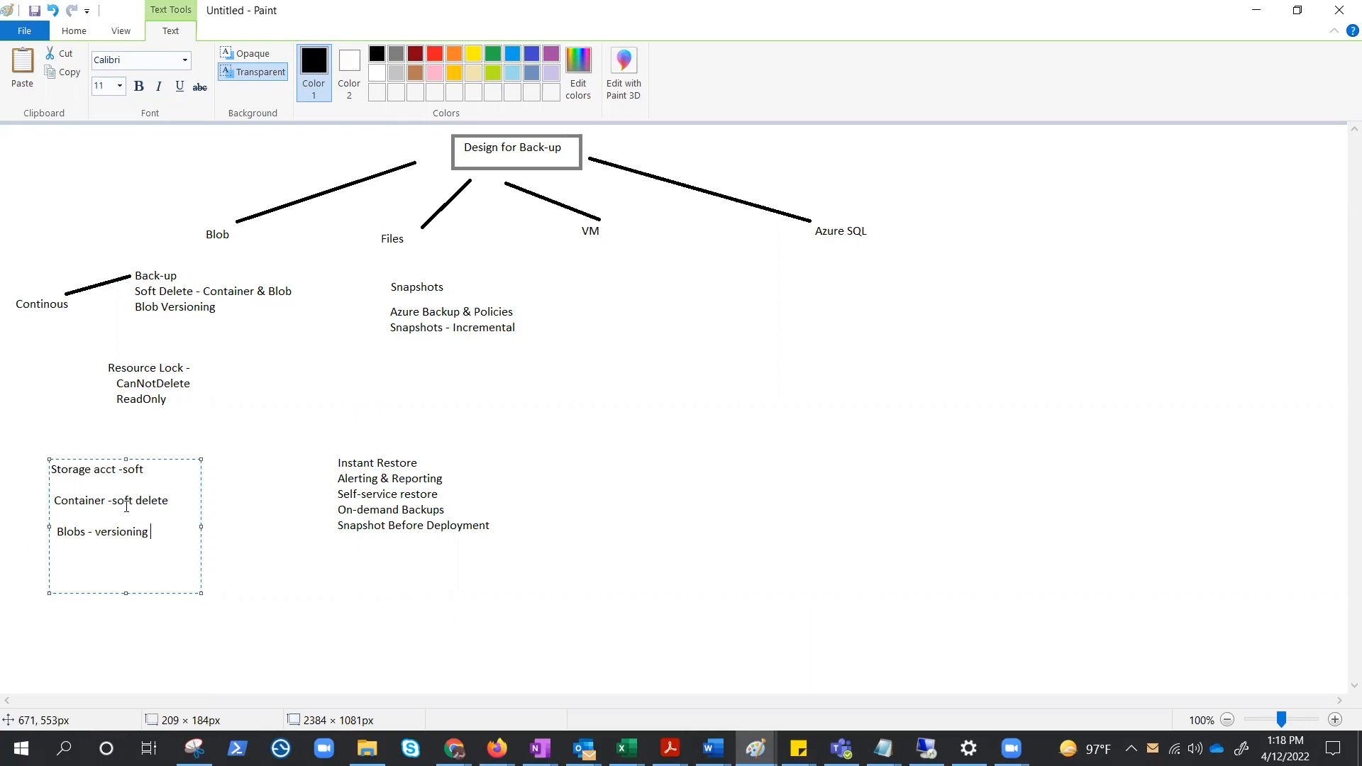
mouse_move(248, 437)
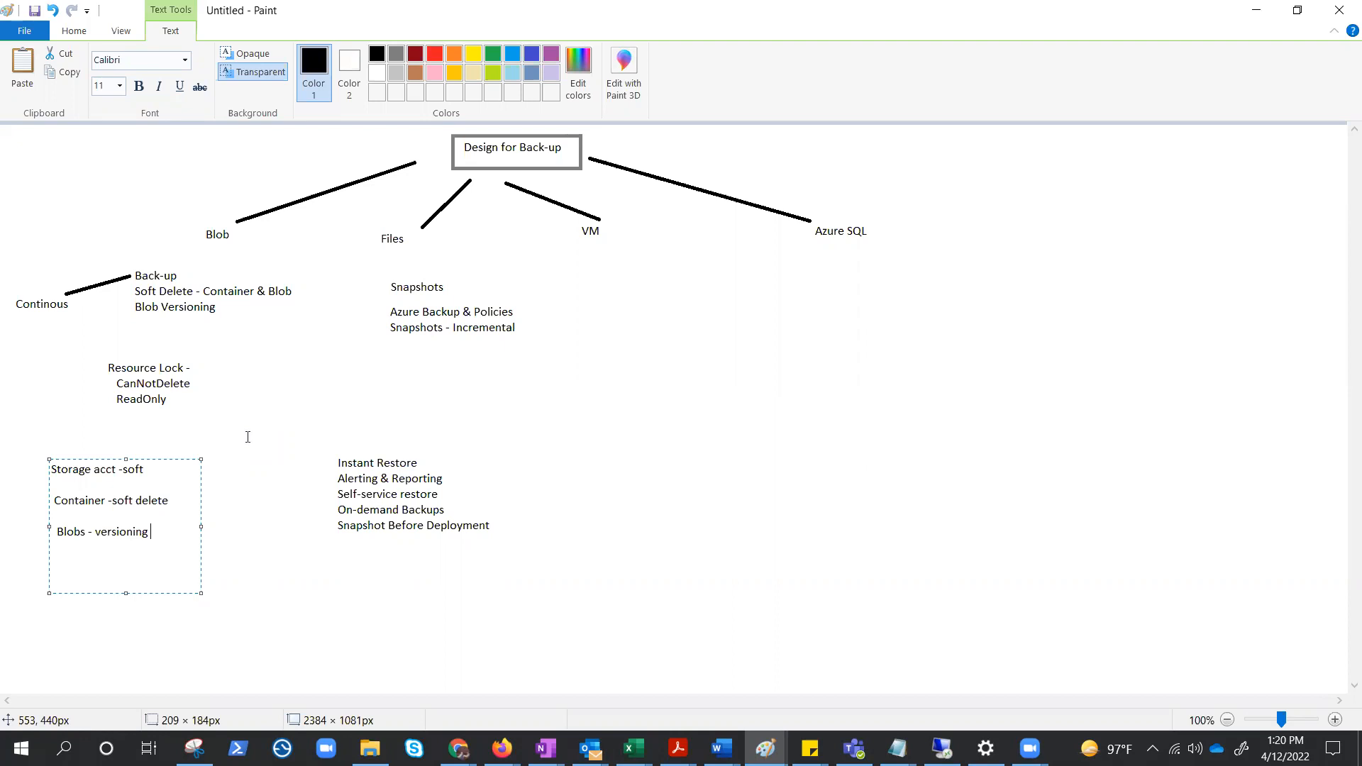
mouse_move(1342, 515)
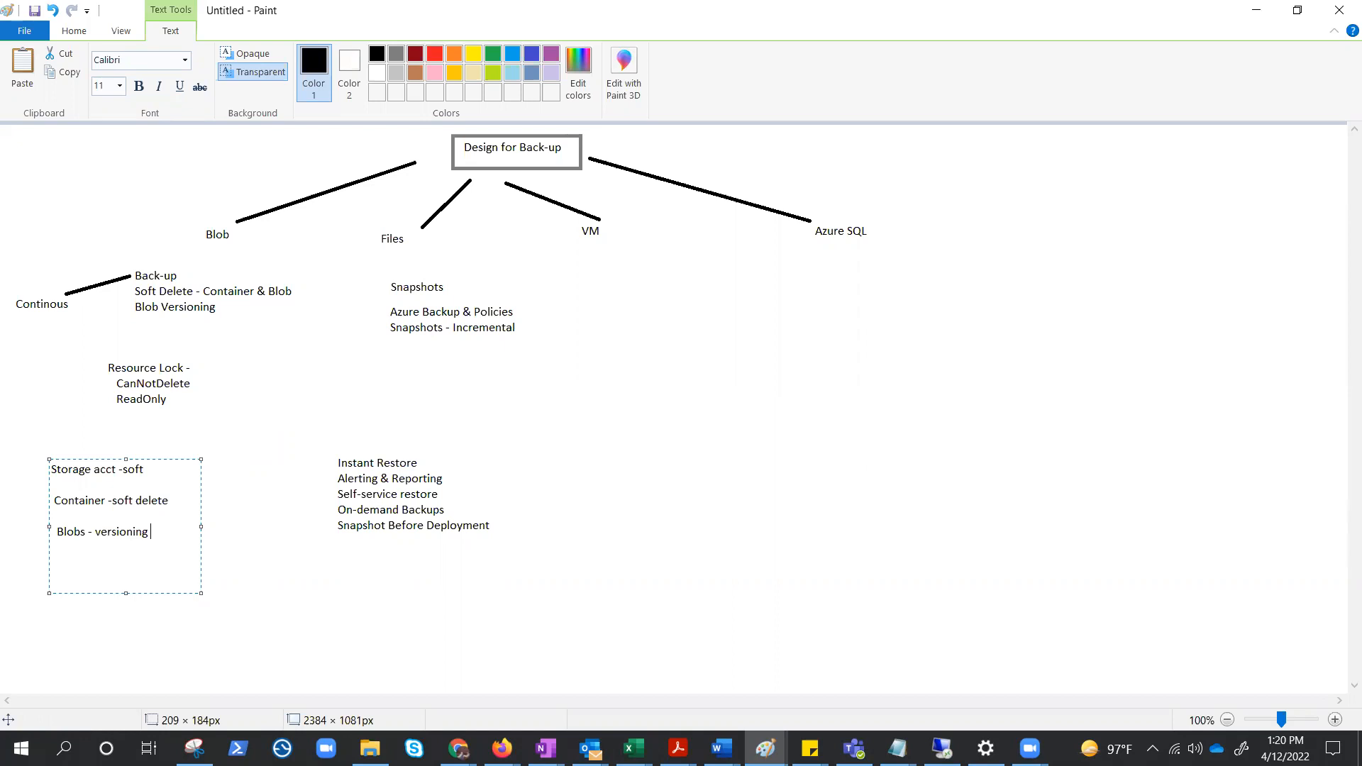
mouse_move(803, 476)
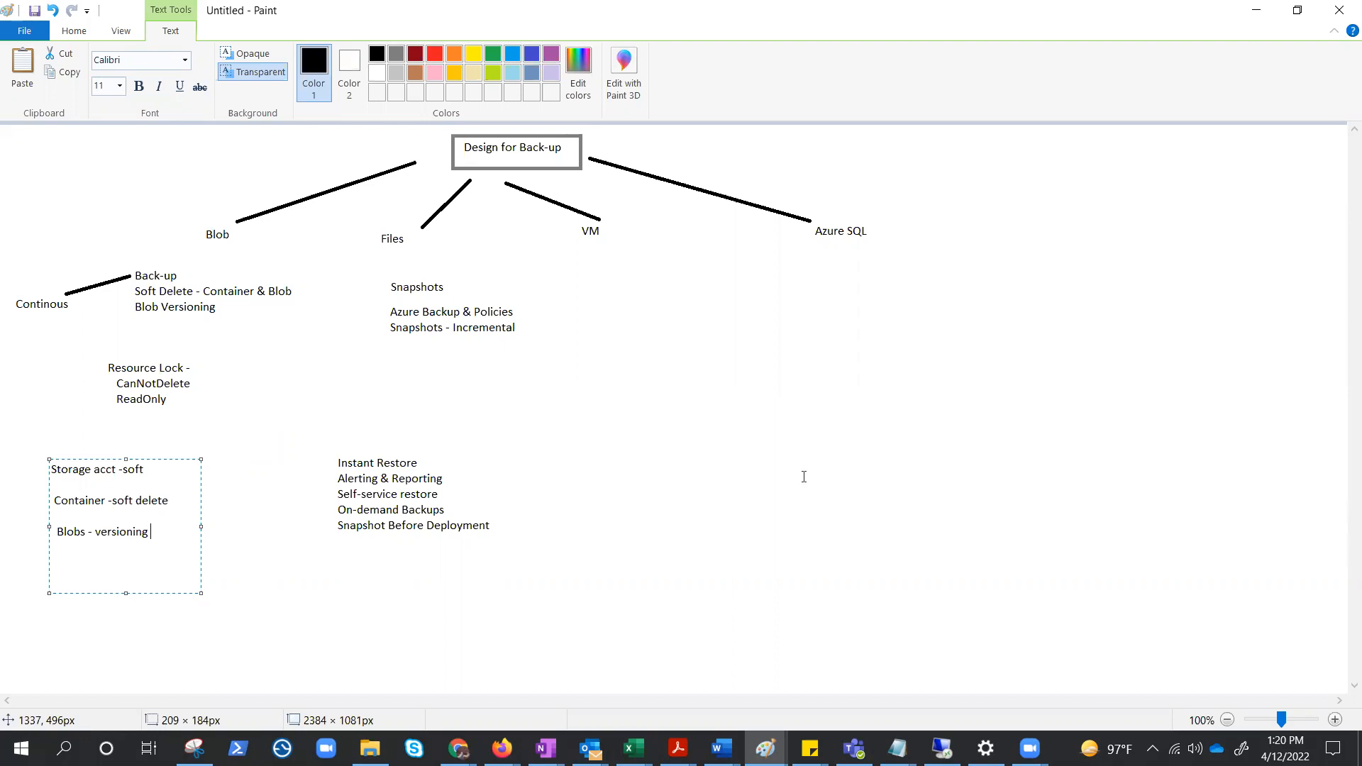
mouse_move(121, 365)
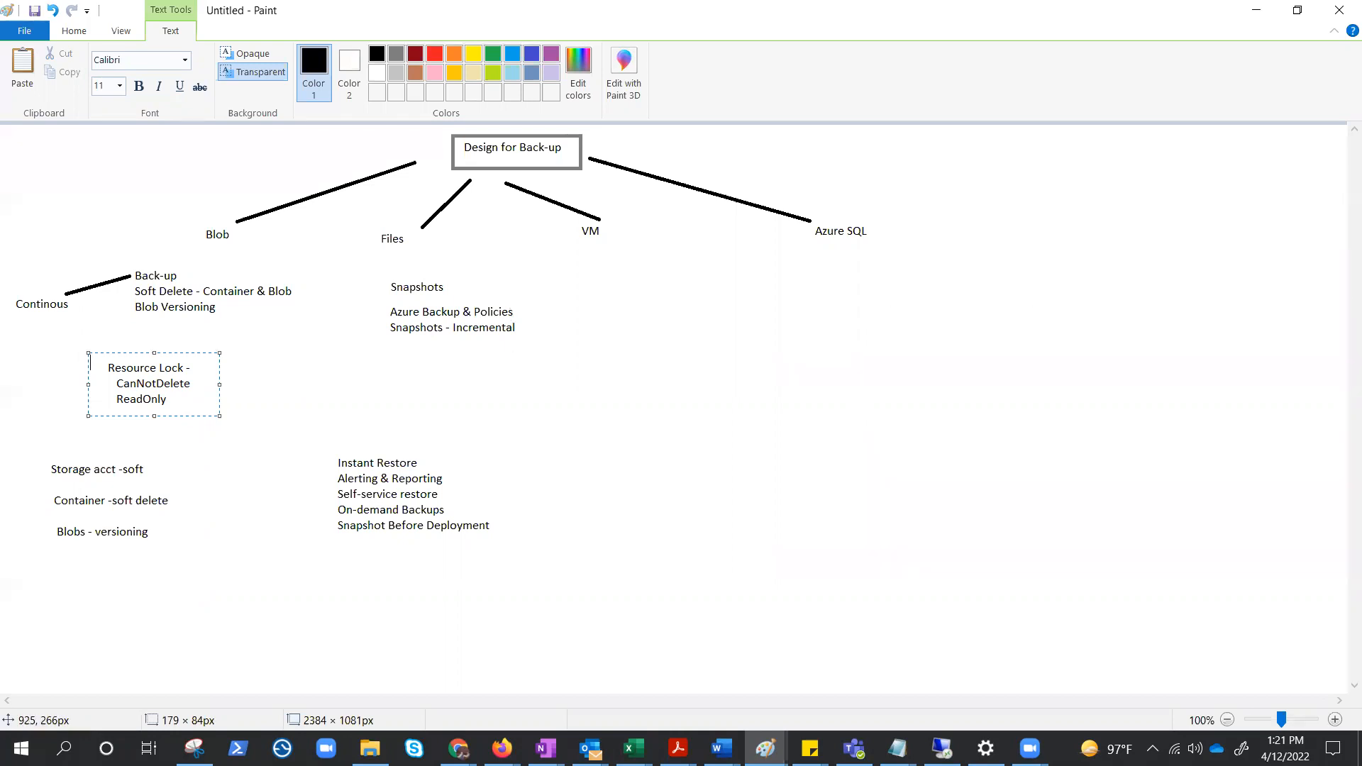
left_click(432, 236)
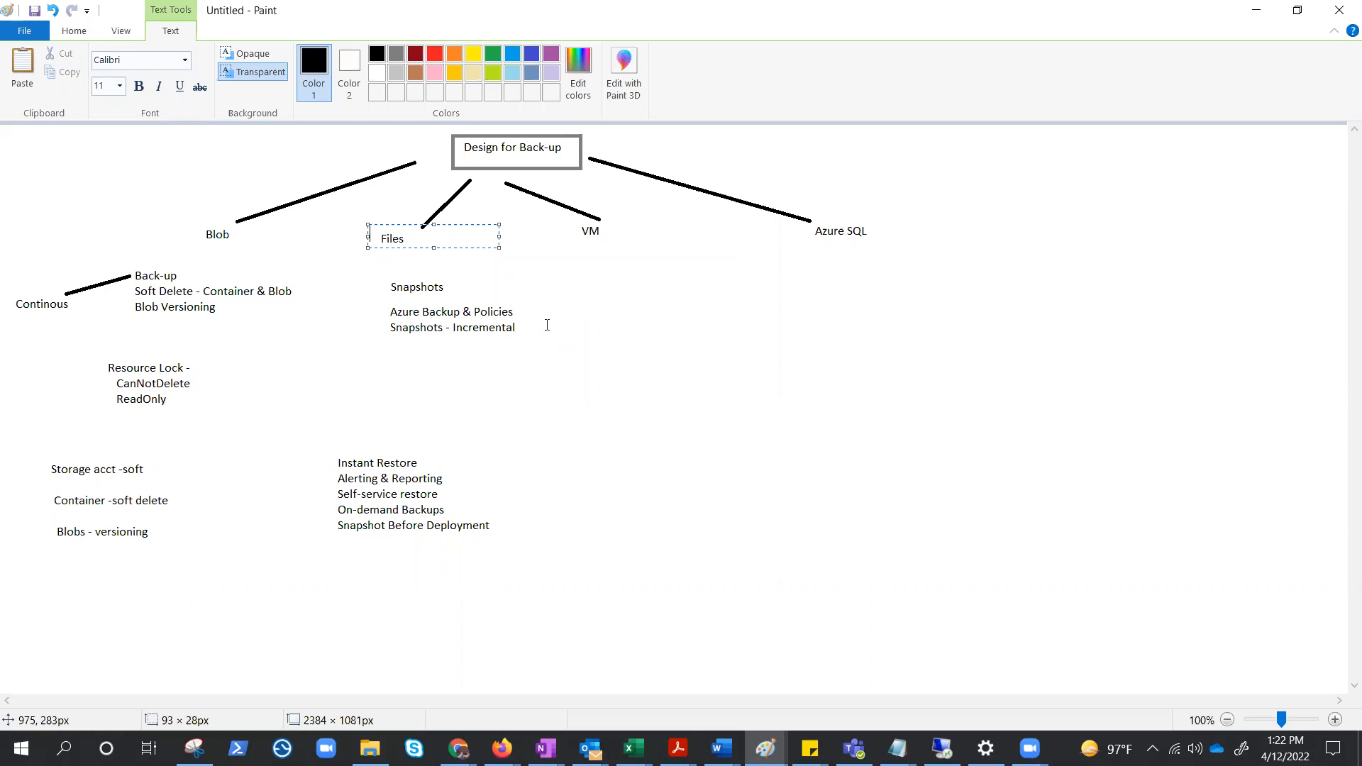
mouse_move(396, 328)
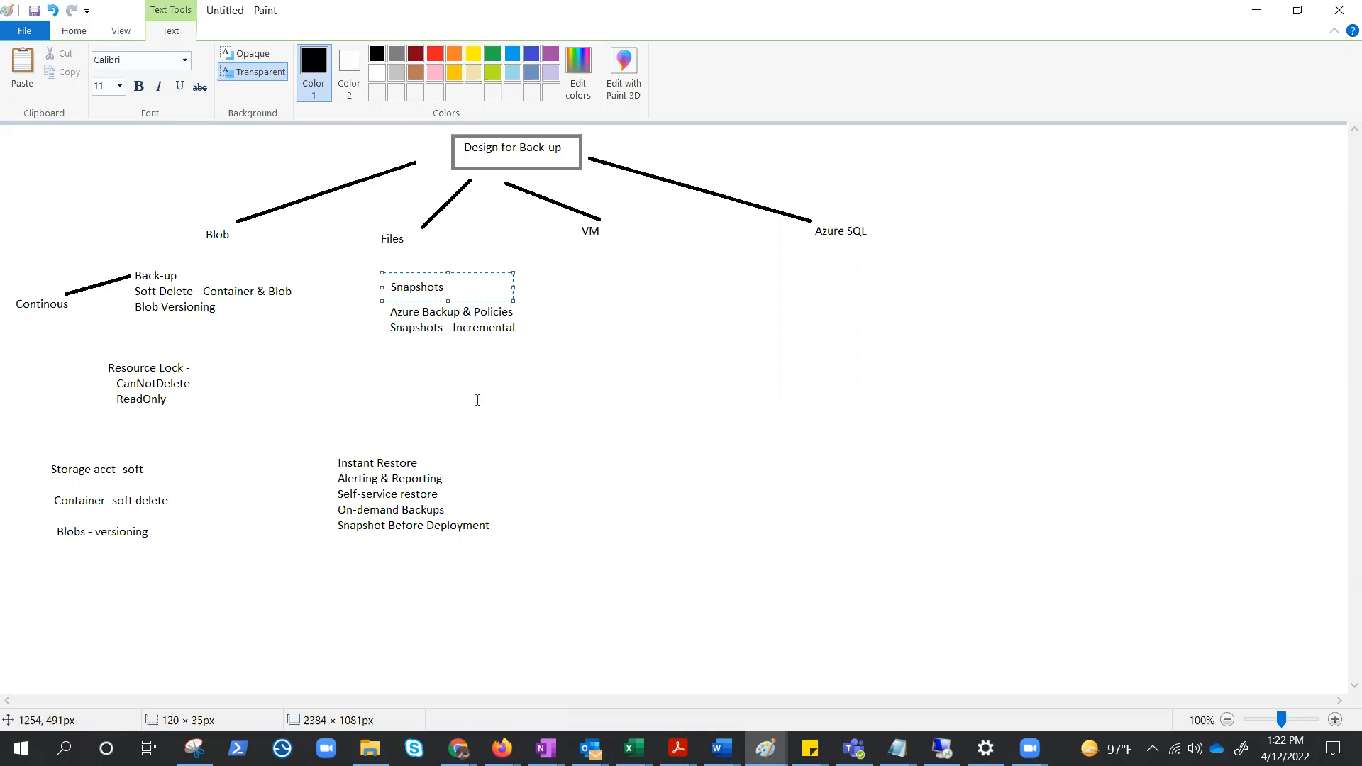
mouse_move(474, 336)
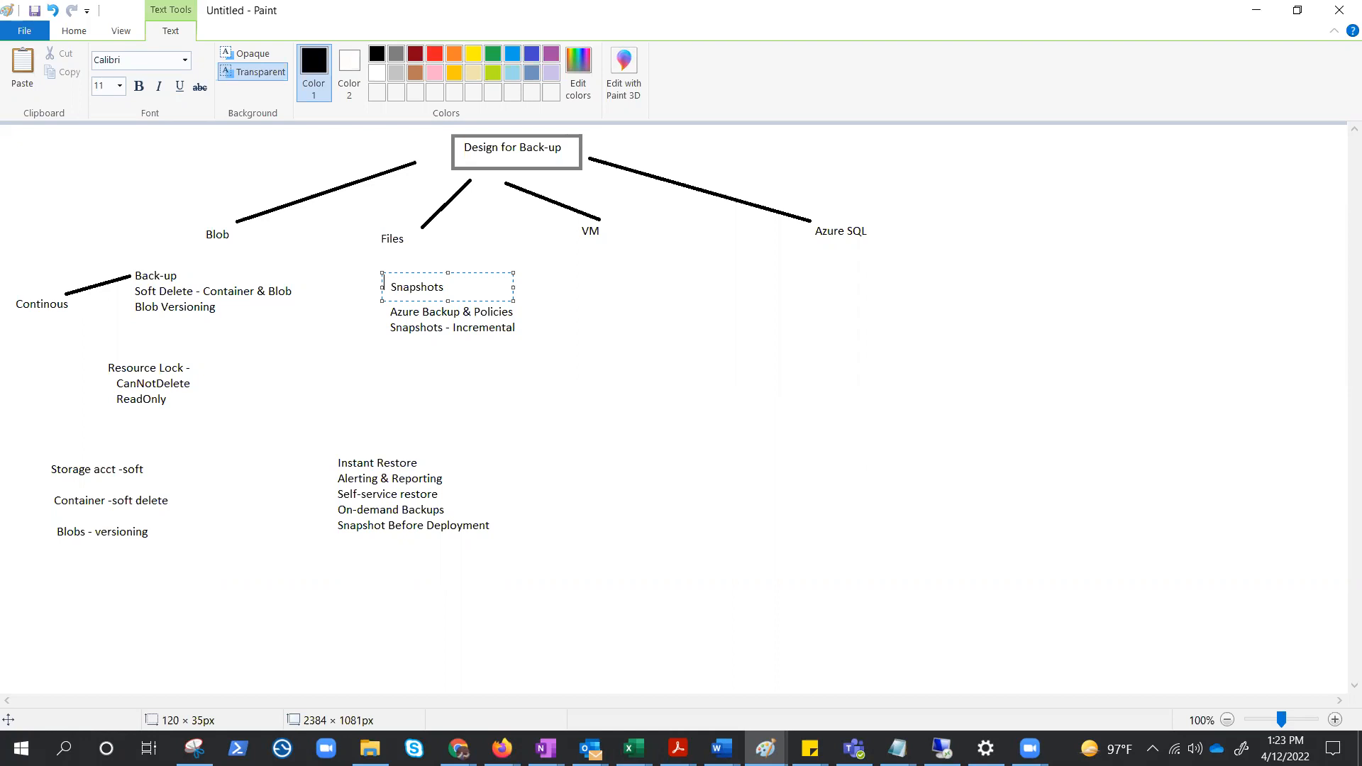
mouse_move(318, 447)
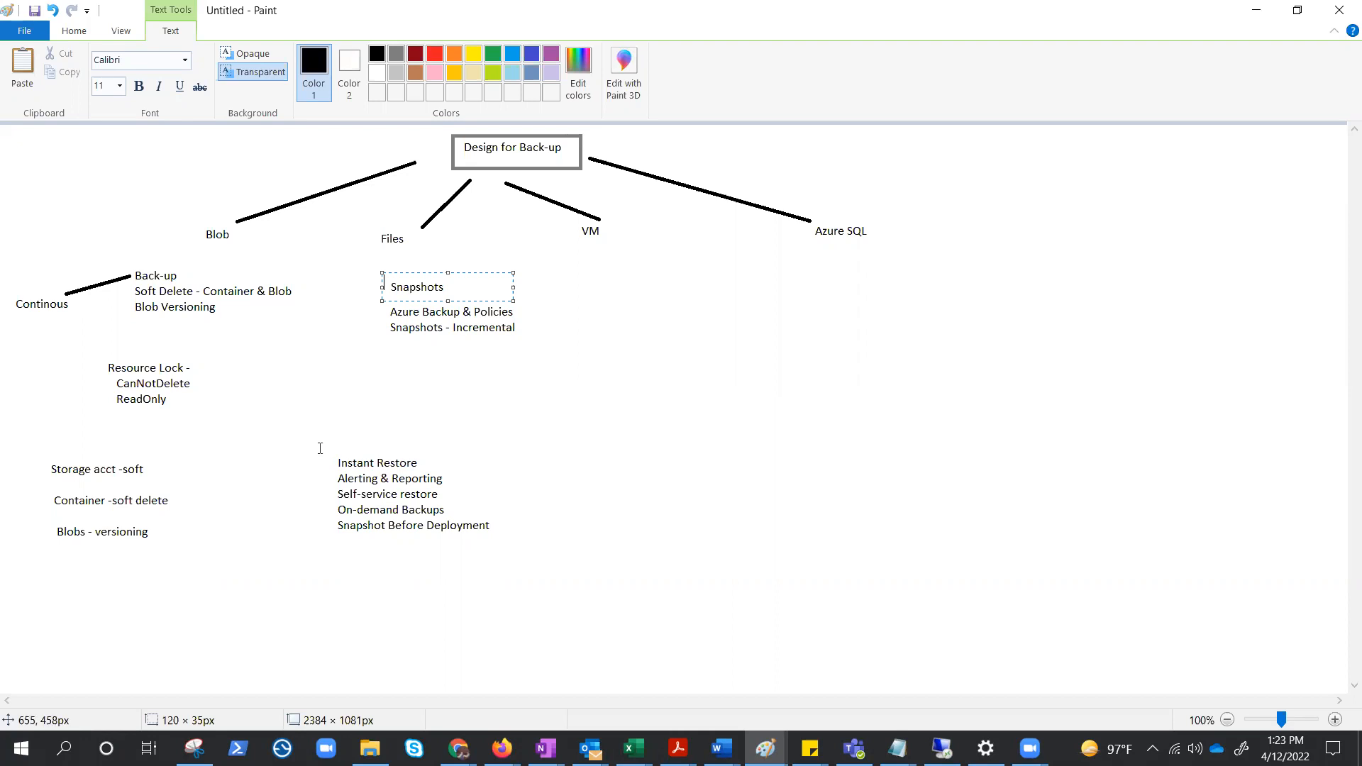
left_click(414, 493)
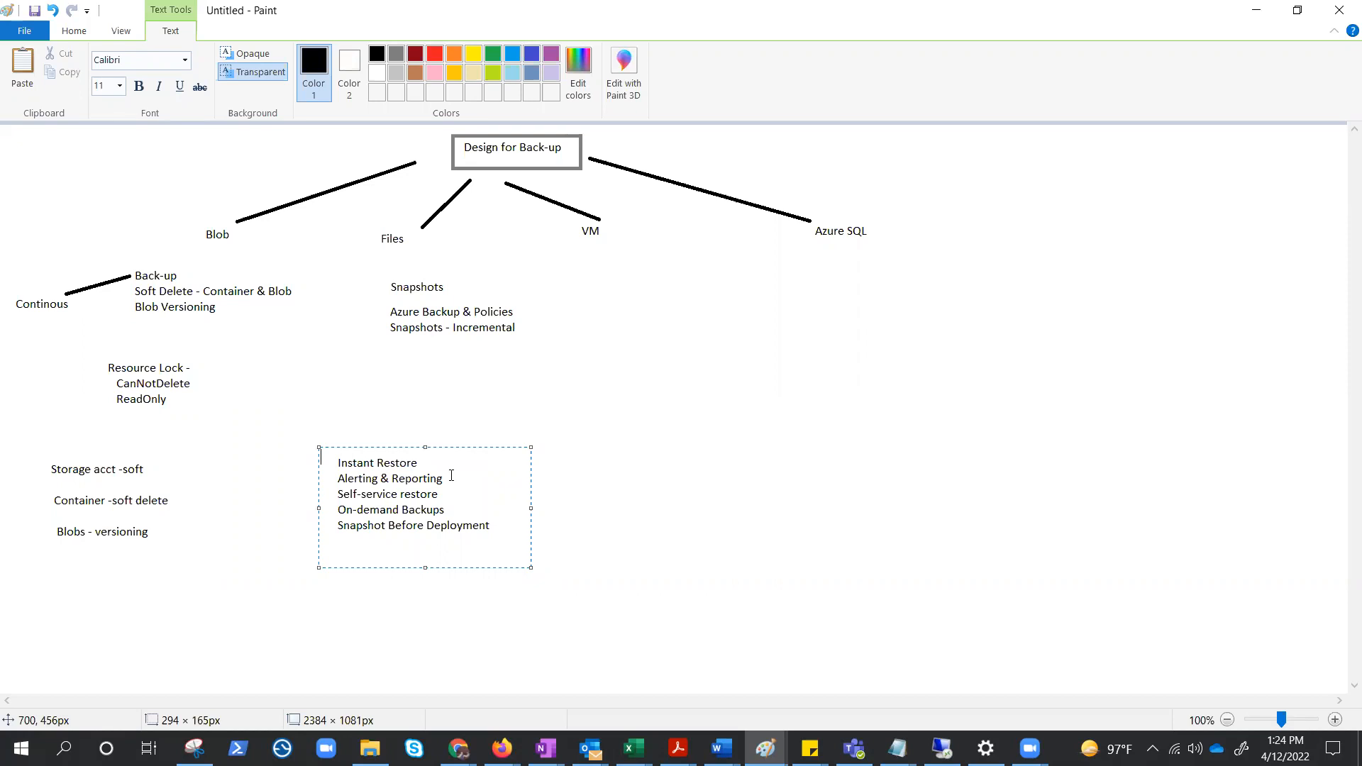
mouse_move(1104, 247)
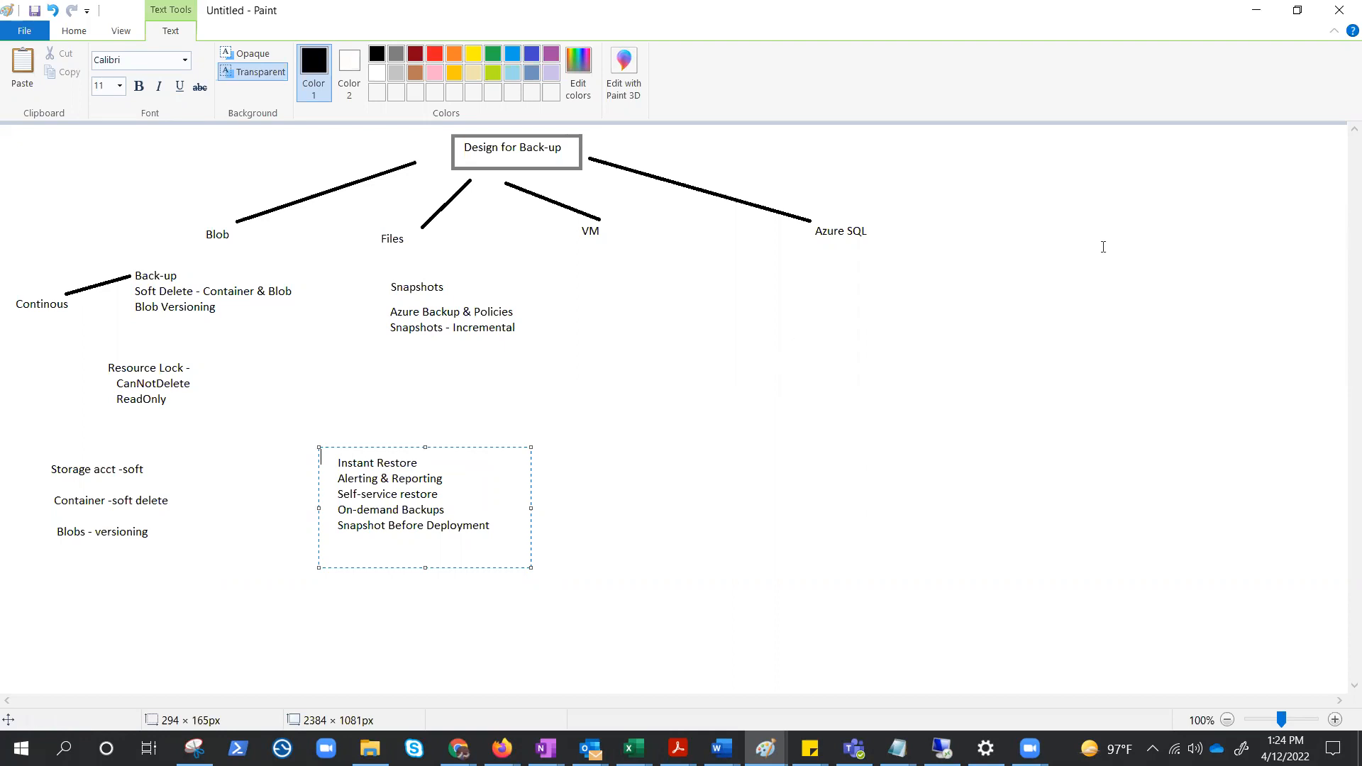
Scroll down and enlarge the Instant Restore text area holding the VM feature list
scroll("down", 3)
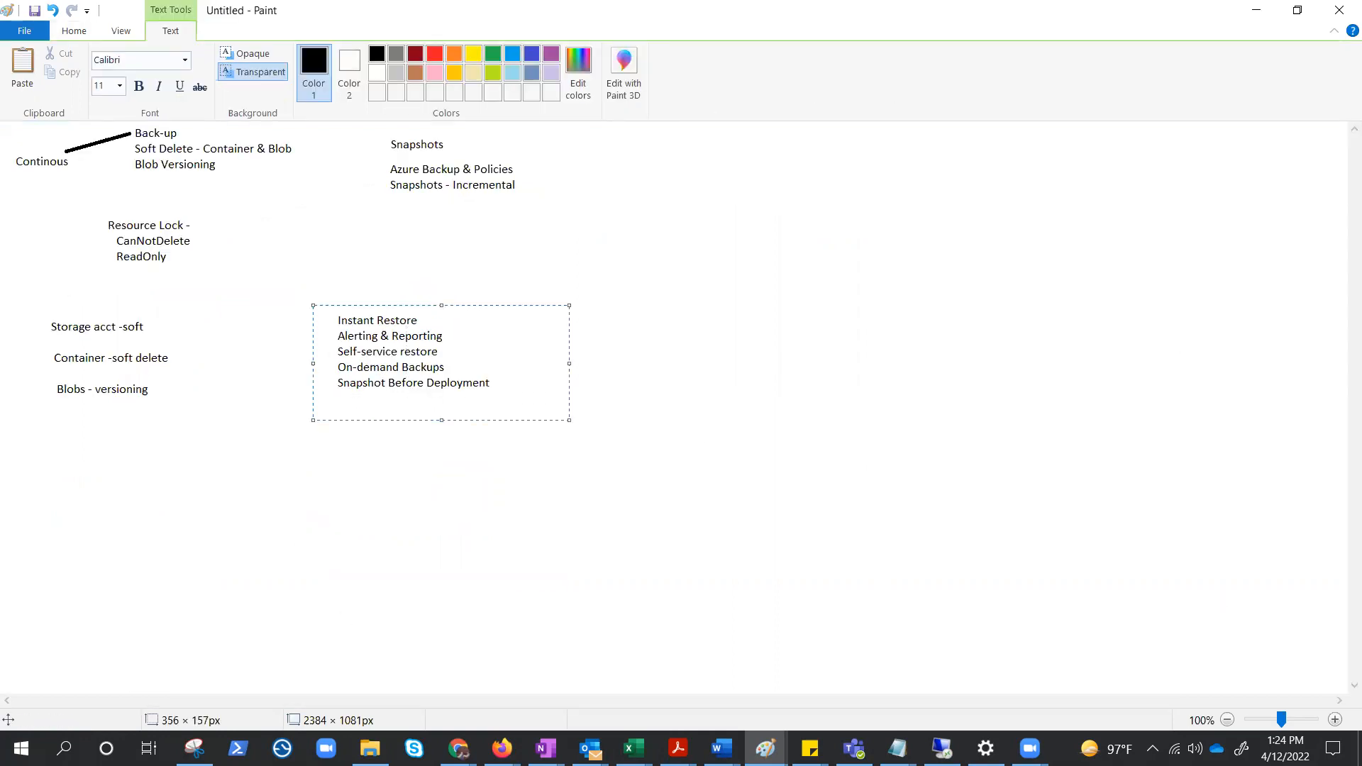
left_click(314, 320)
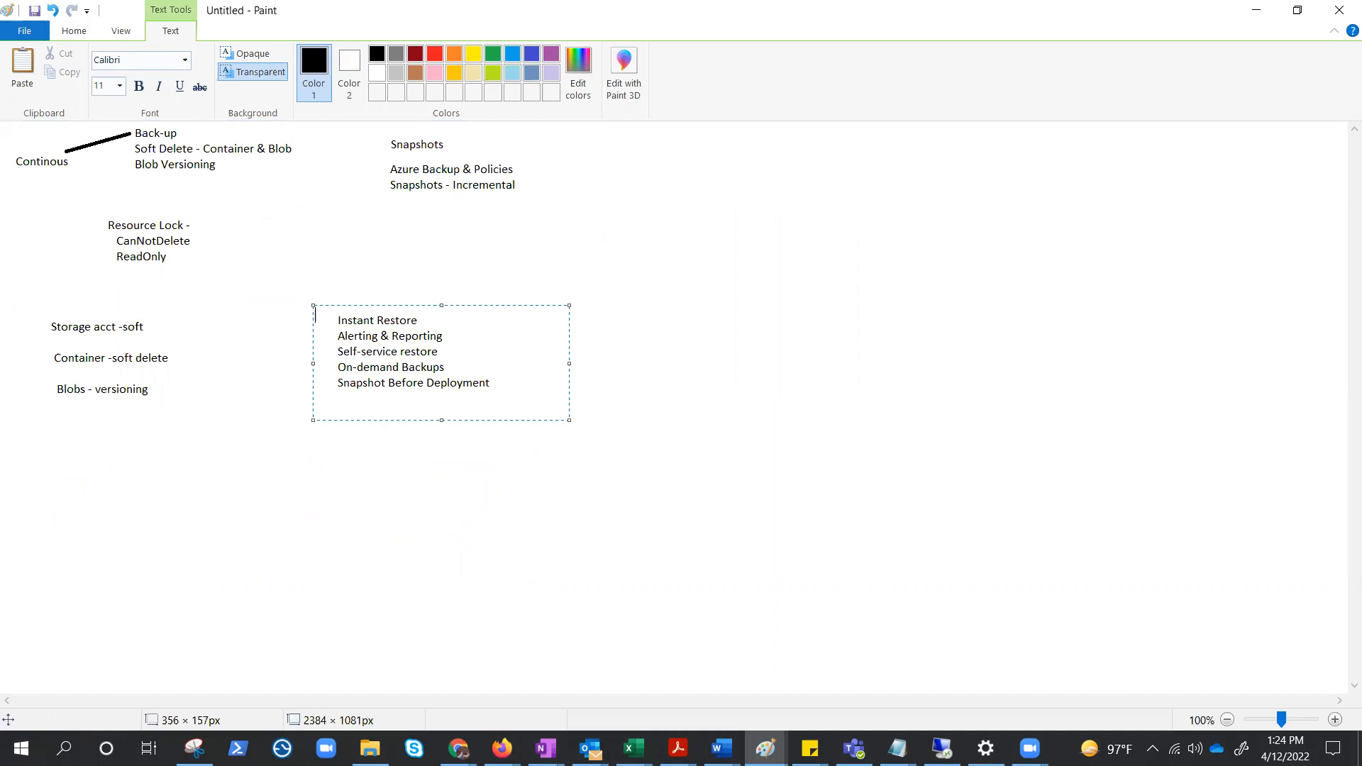
mouse_move(498, 366)
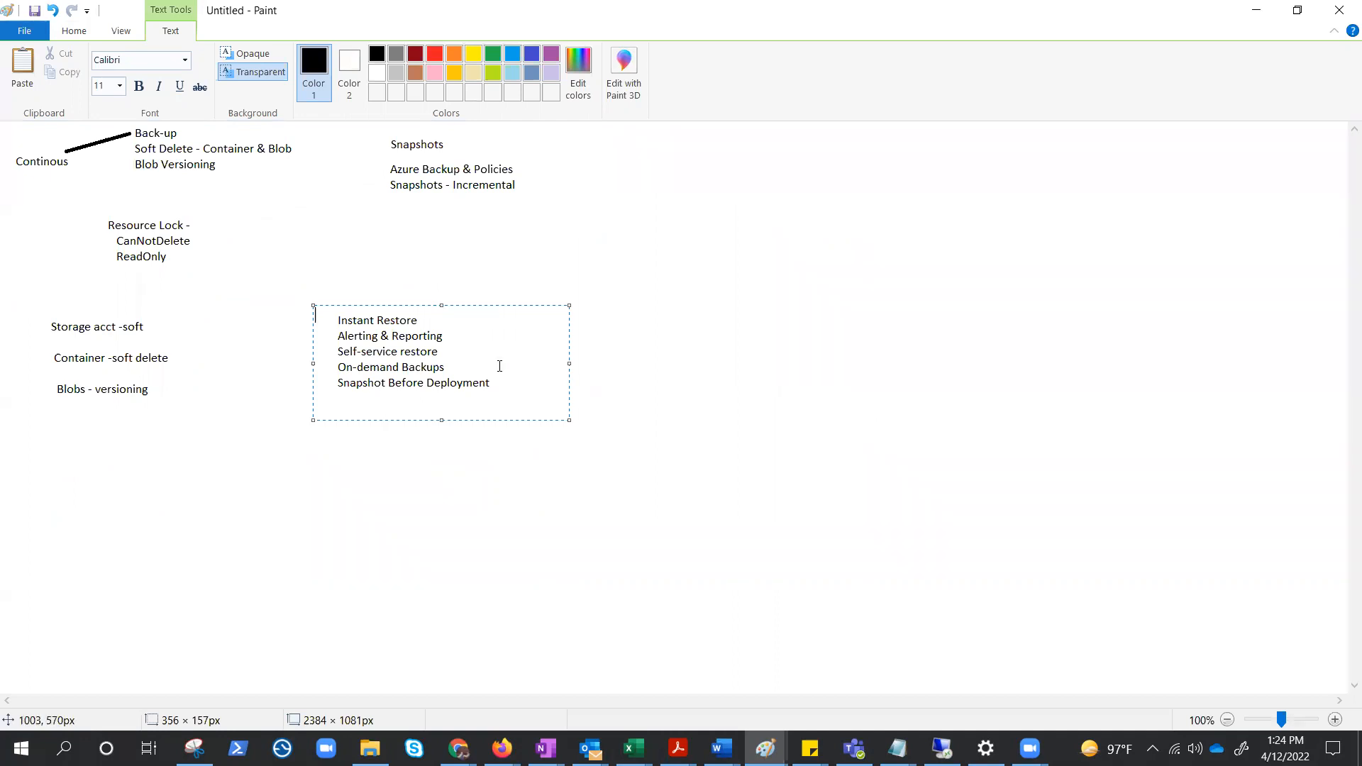
mouse_move(301, 364)
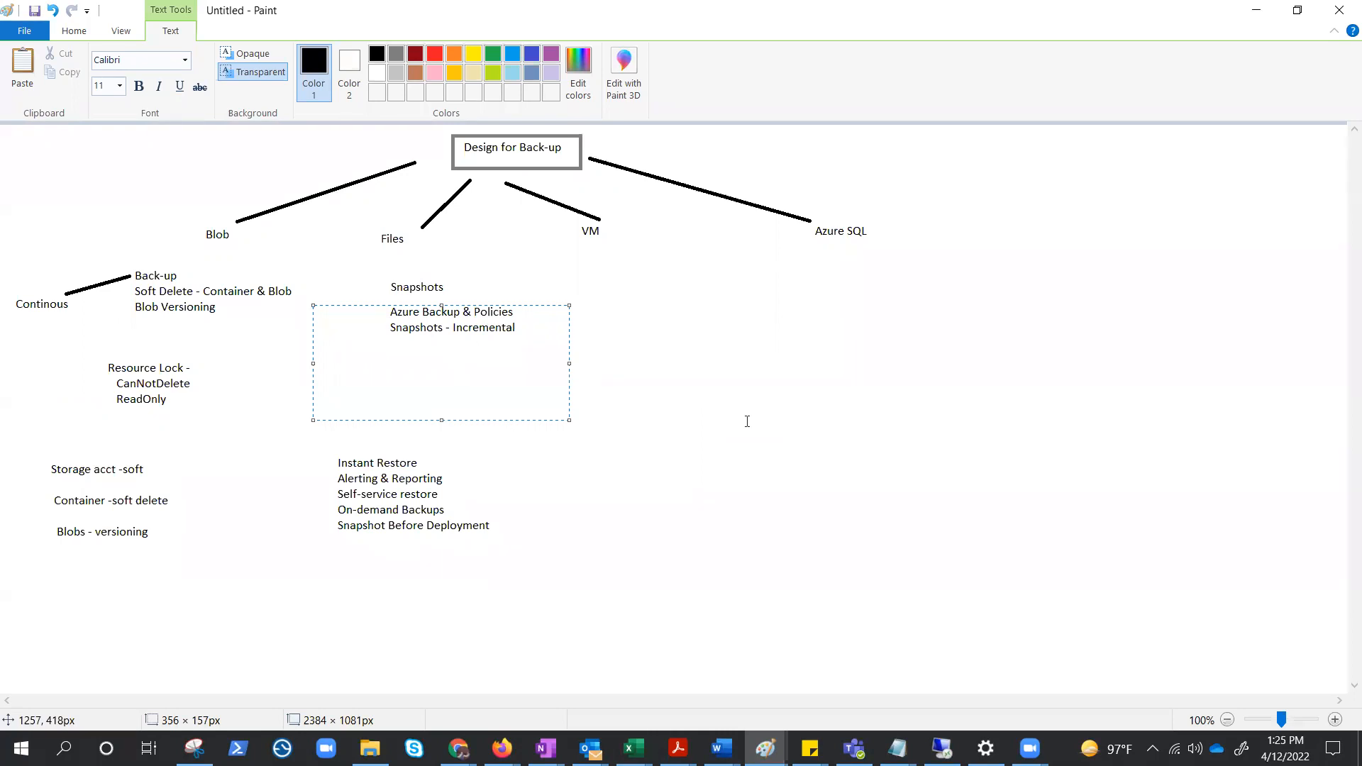
left_click(314, 315)
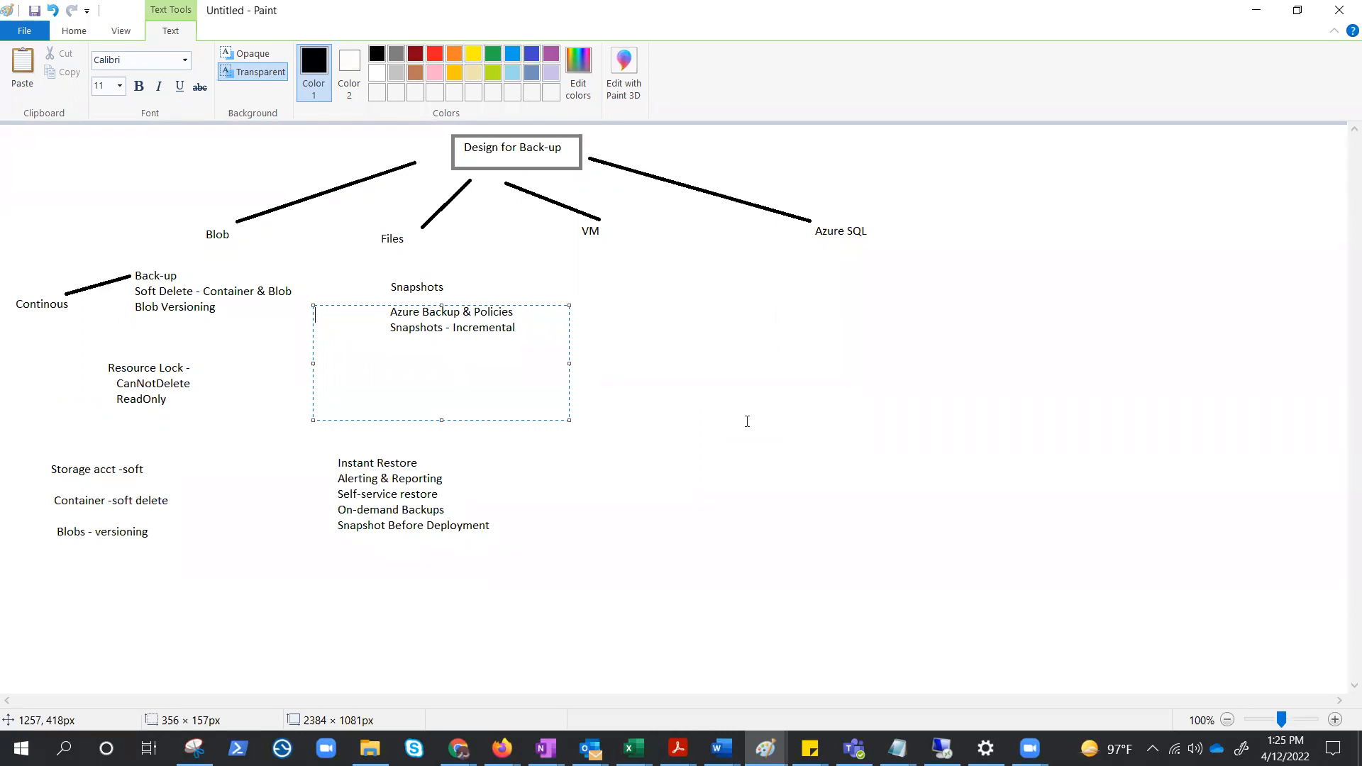